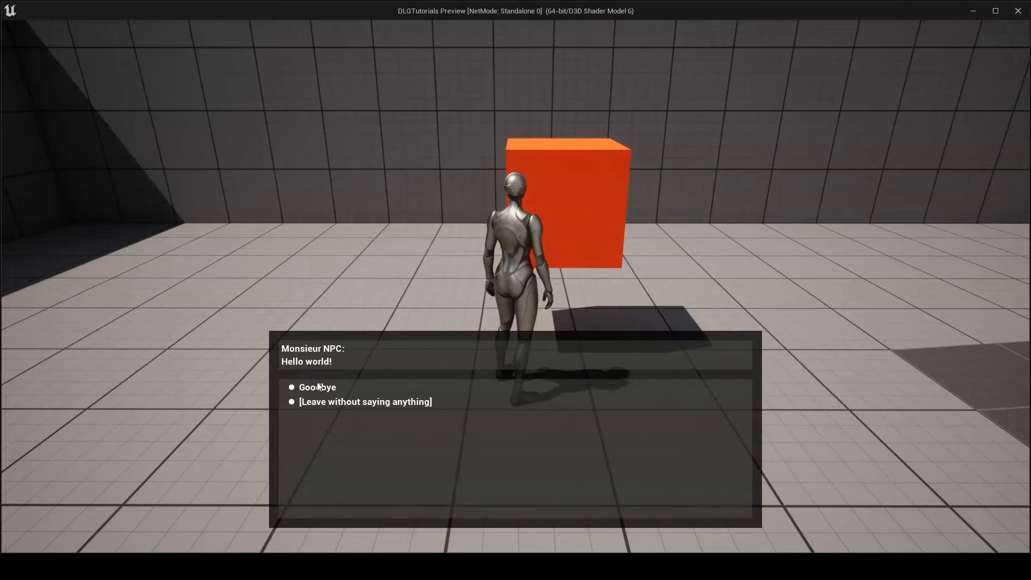
# - Choose the Goodbye reply in the play-in-editor dialogue and end the test session
pyautogui.click(318, 387)
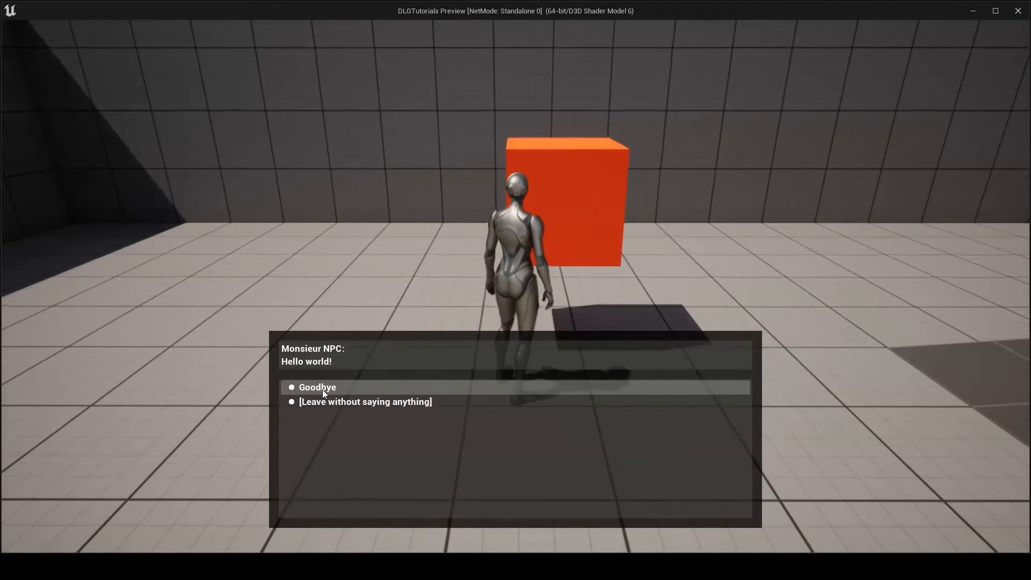
pyautogui.click(318, 387)
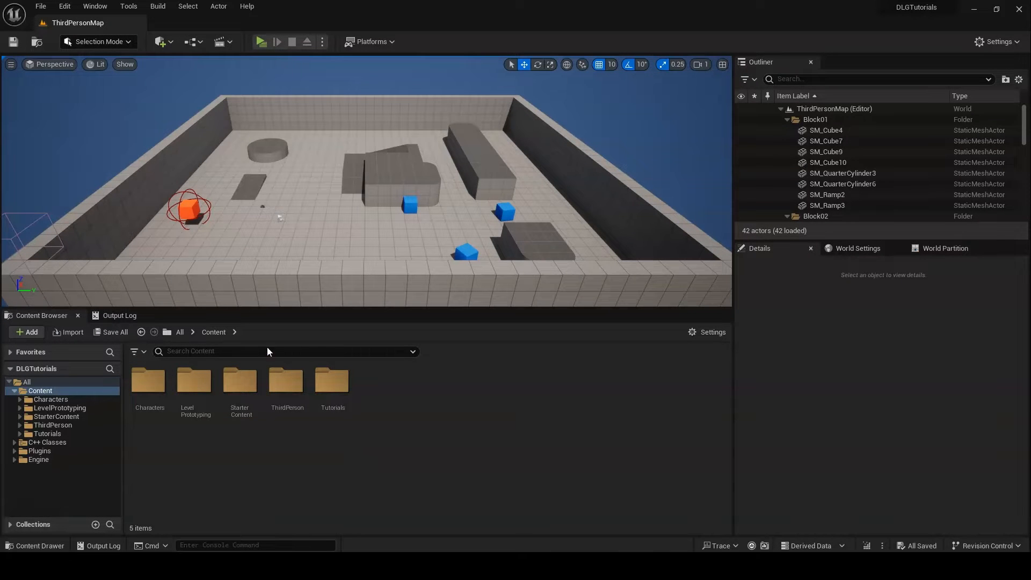
# - Show the Dialogue Tree plugin page in Project Settings via the Edit menu
pyautogui.click(64, 6)
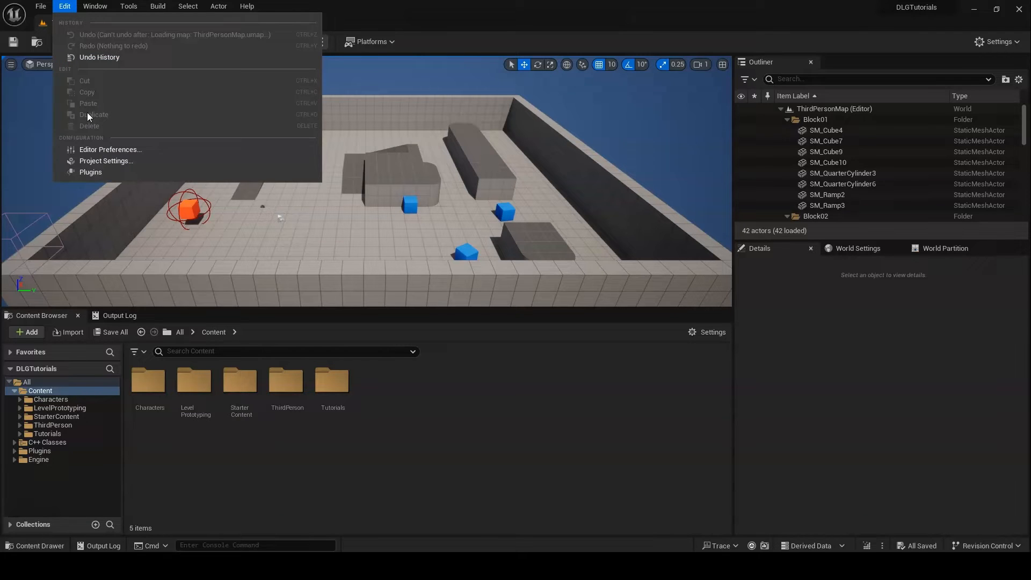
pyautogui.click(105, 161)
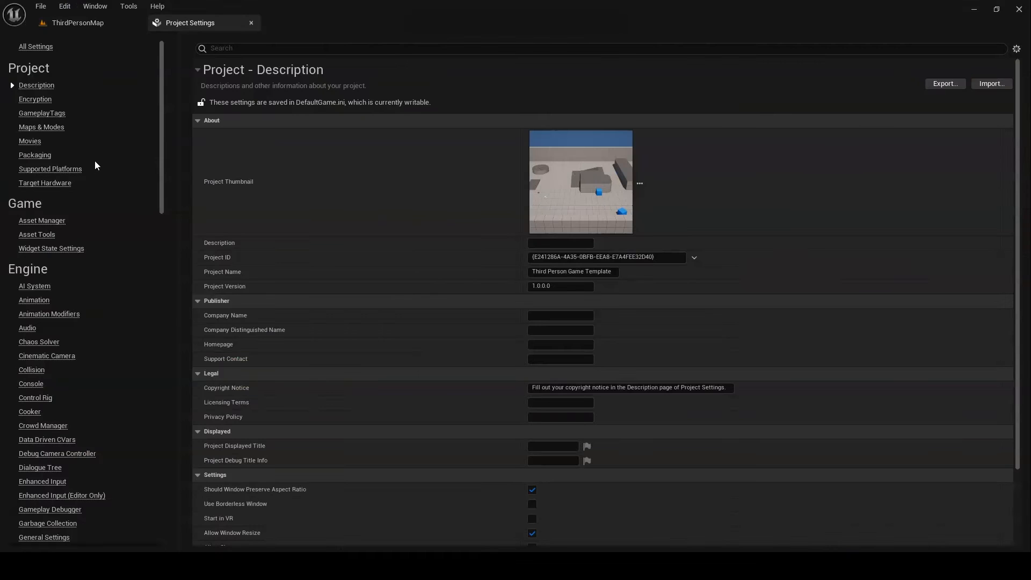
pyautogui.moveTo(39, 469)
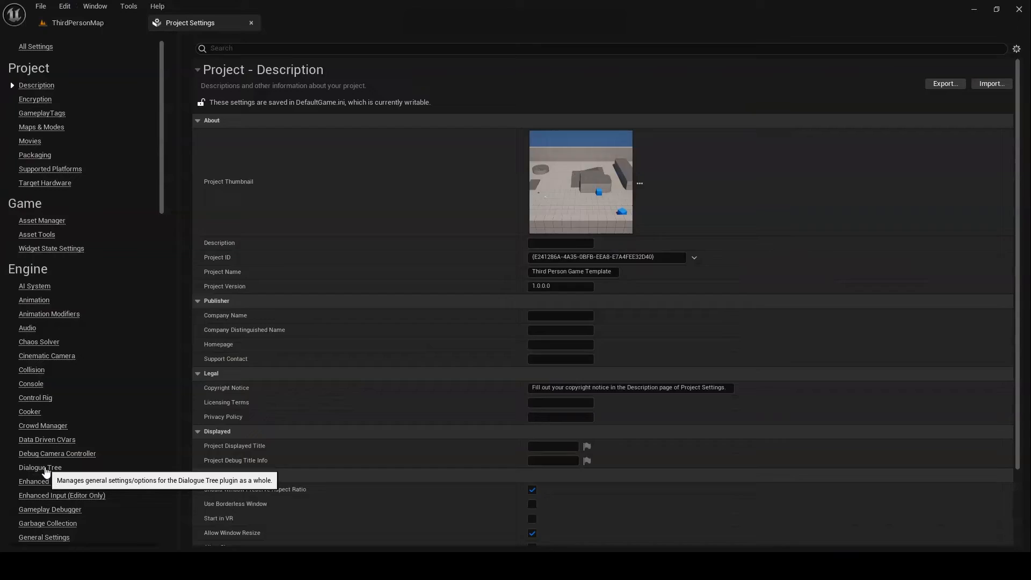
pyautogui.click(41, 468)
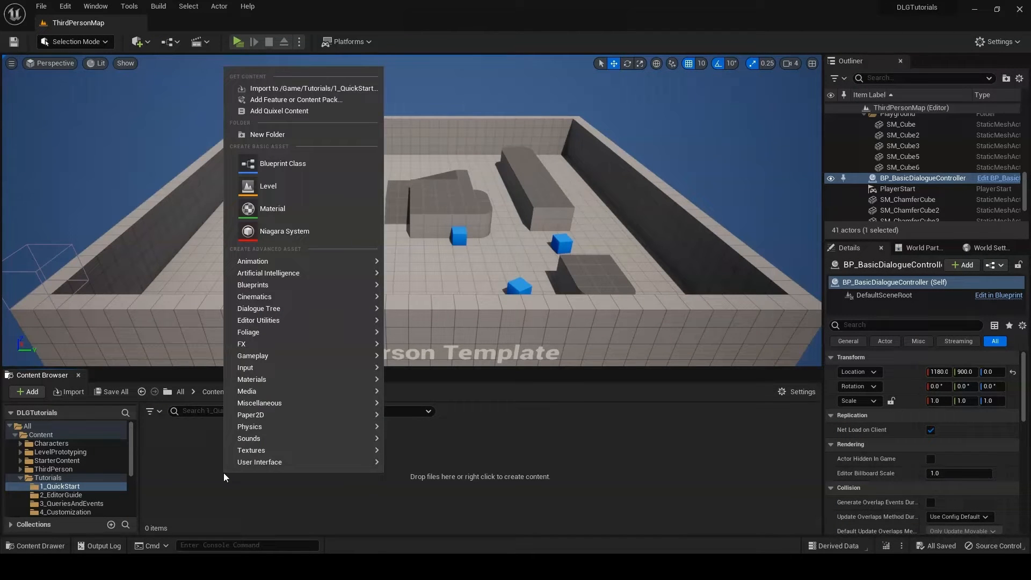
pyautogui.moveTo(258, 308)
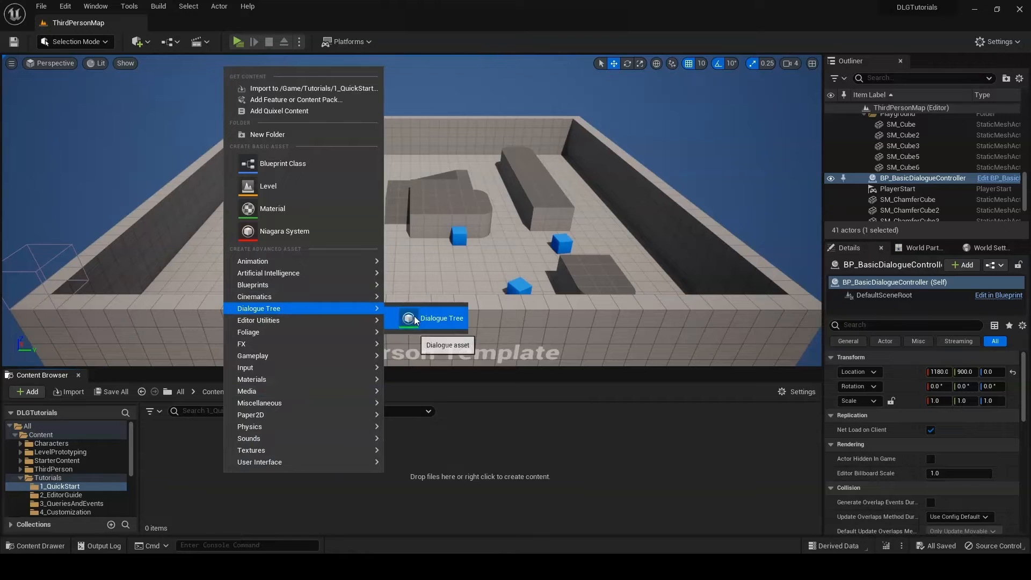
# - Create Dialogue Tree asset DLG_TestDialogue in 1_QuickStart and open its graph editor
pyautogui.click(440, 318)
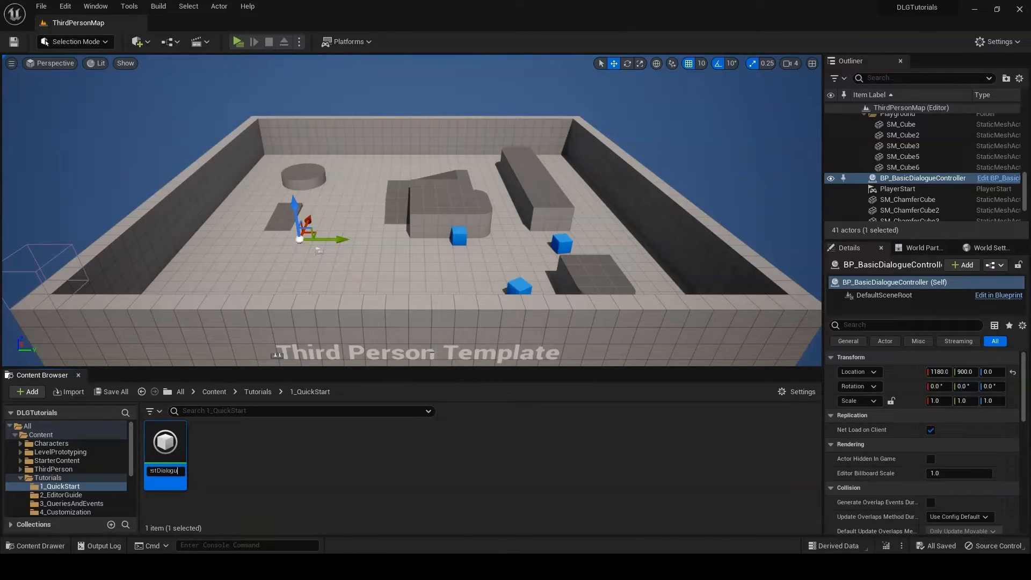
pyautogui.write('DLG_TestDialogue')
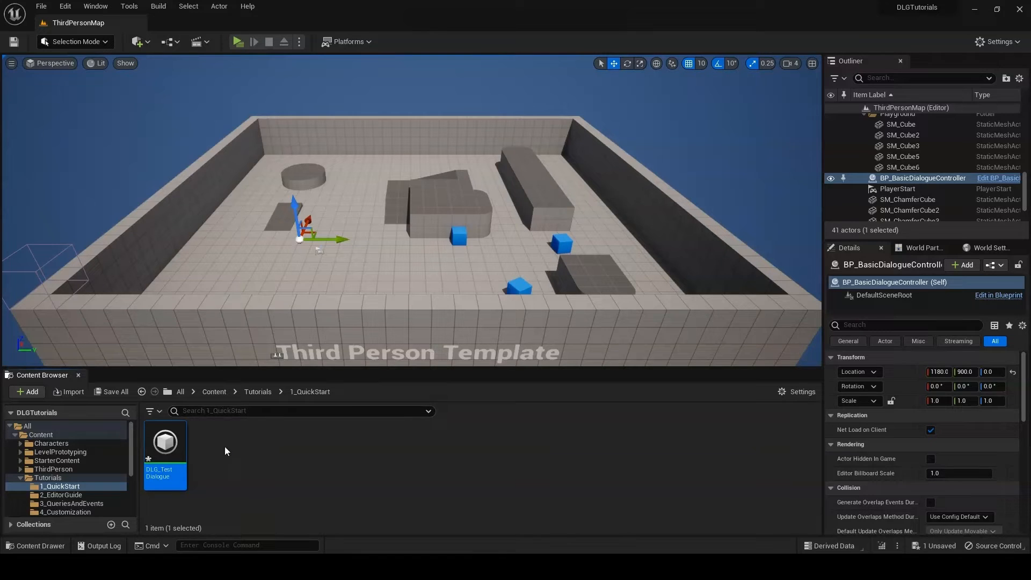
pyautogui.doubleClick(164, 443)
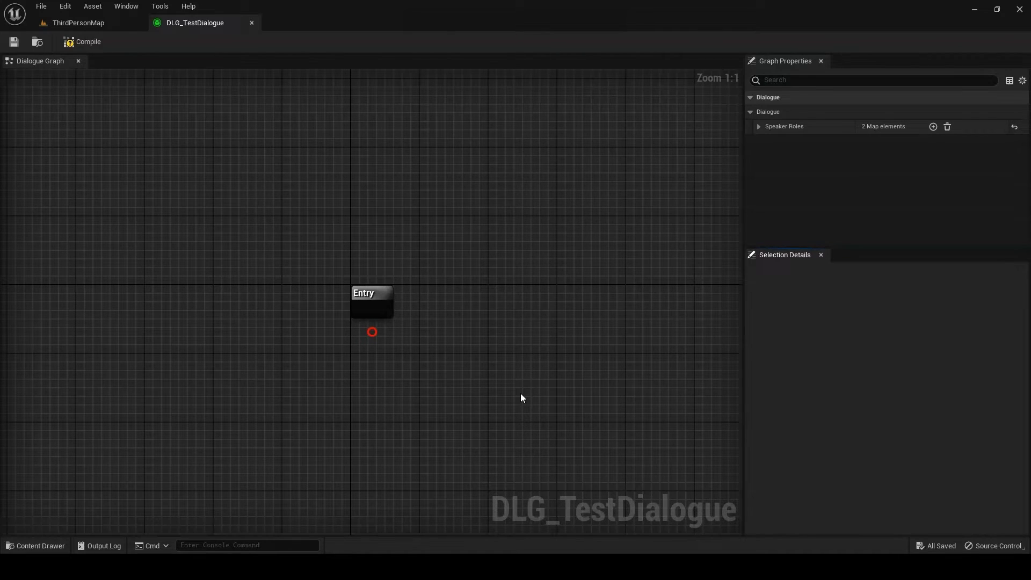
# - Expand Speaker Roles to confirm NPC and Player, and pan the graph below Entry
pyautogui.click(759, 127)
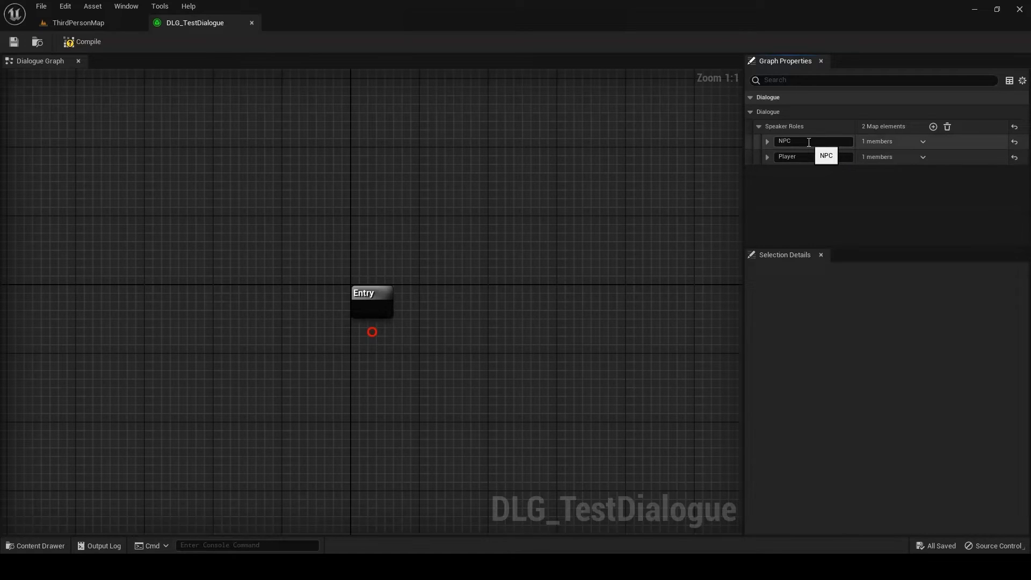
pyautogui.click(590, 369)
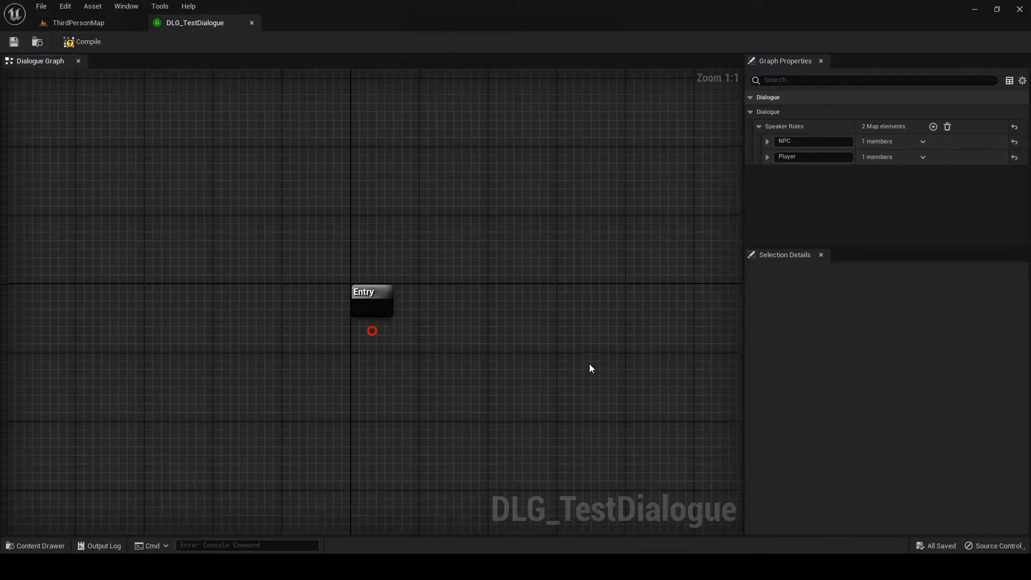
pyautogui.moveTo(590, 369); pyautogui.dragTo(393, 272)
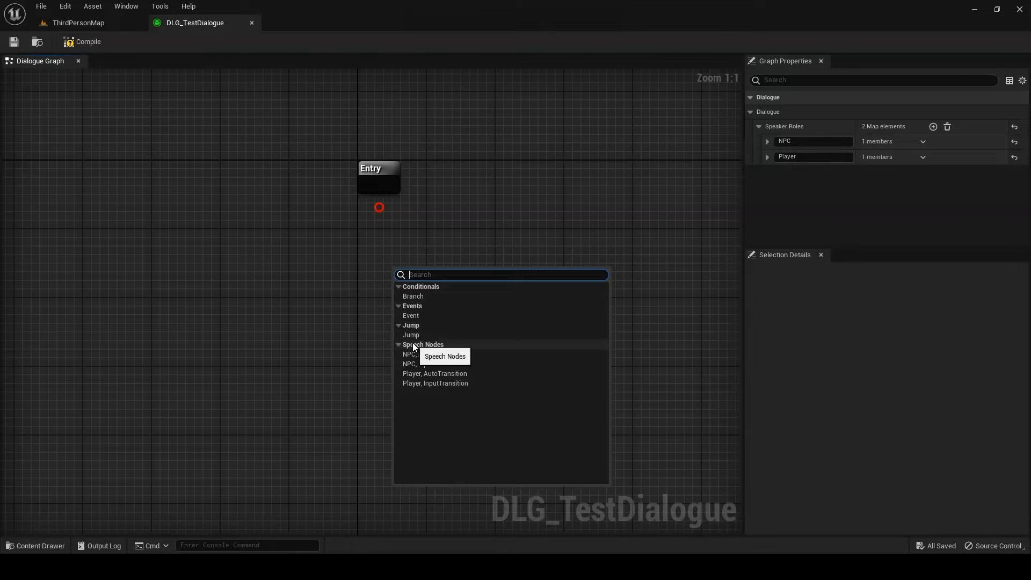
# - Add an NPC speech node titled Intro saying 'Hello world!' and wire Entry to it
pyautogui.click(410, 355)
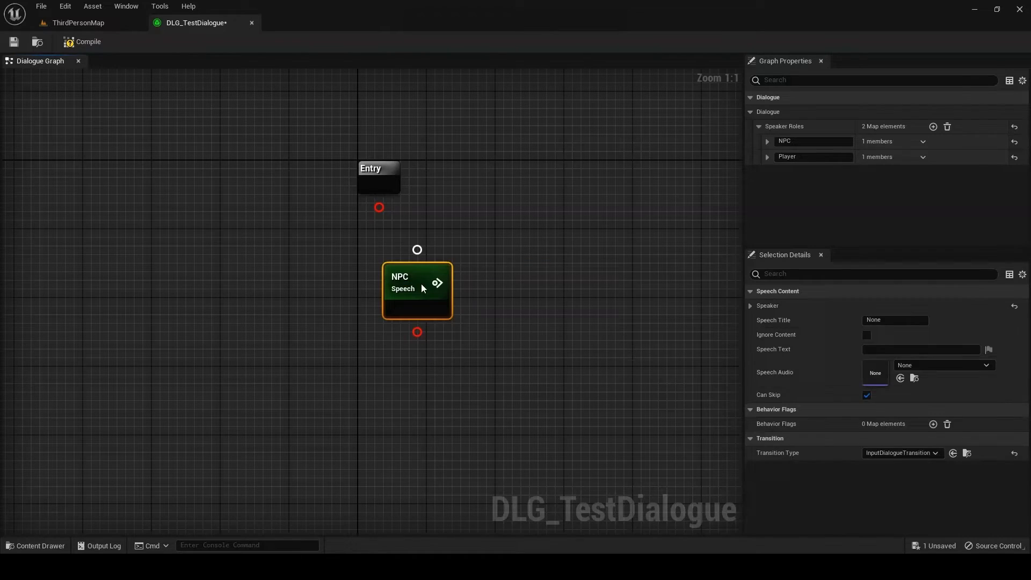
pyautogui.moveTo(416, 290); pyautogui.dragTo(383, 308)
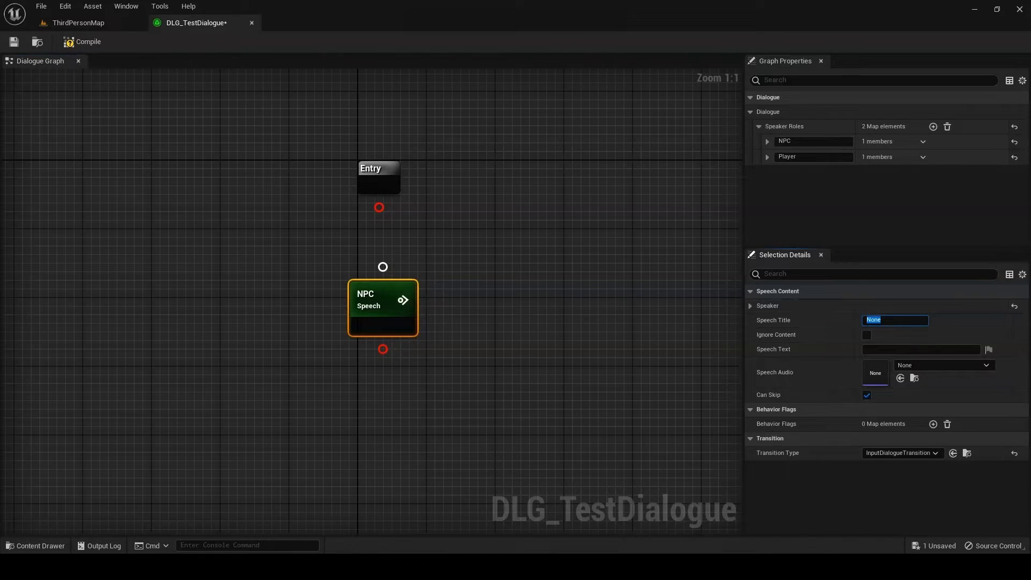
pyautogui.write('Intro')
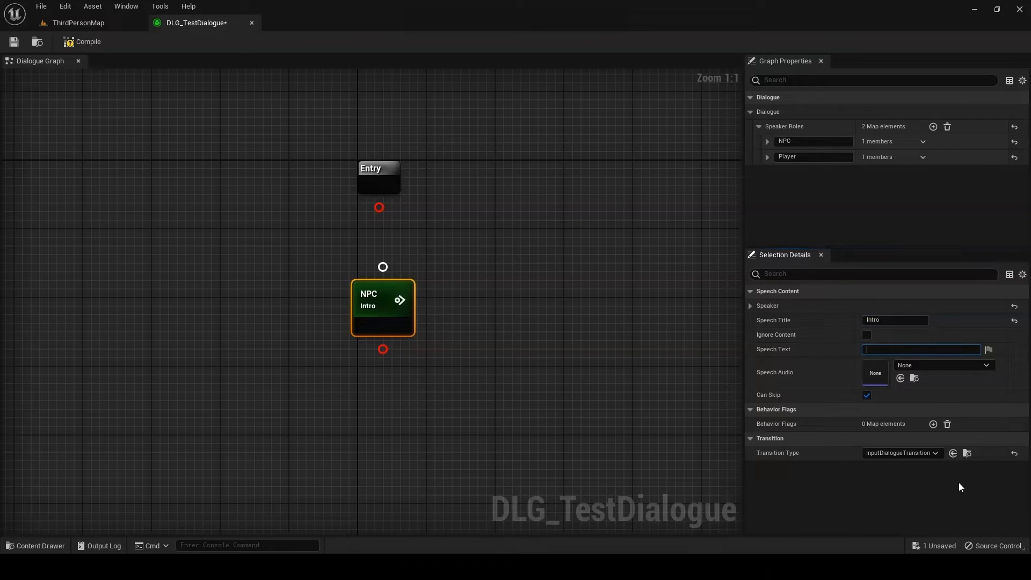
pyautogui.write('Hello world')
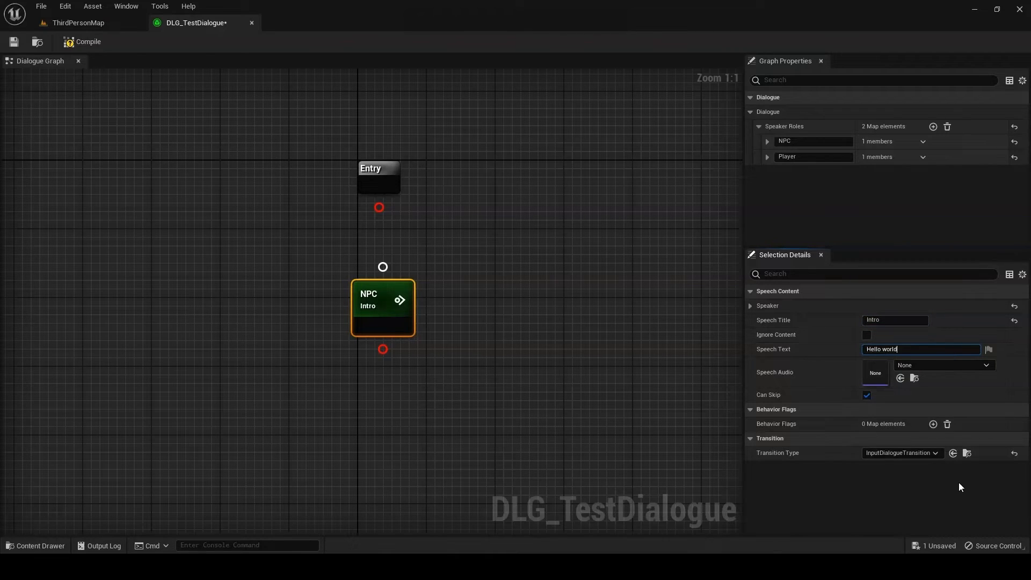
pyautogui.write('!')
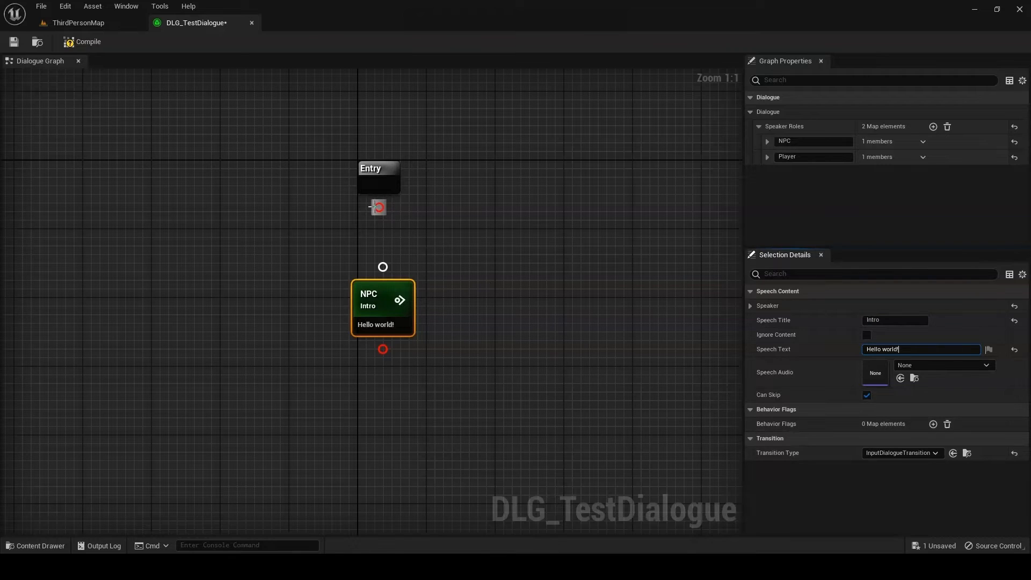
pyautogui.moveTo(378, 208); pyautogui.dragTo(382, 267)
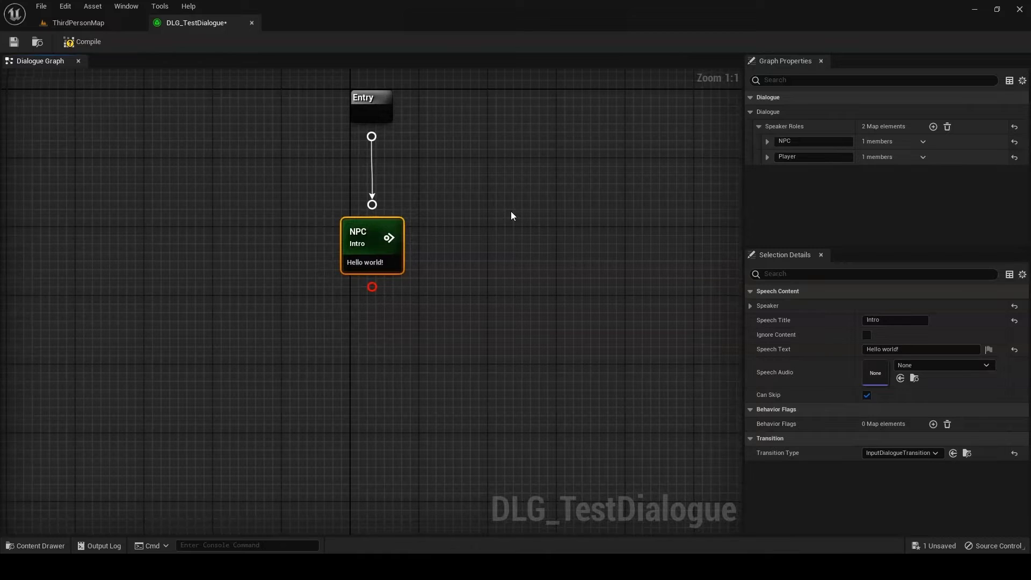
pyautogui.moveTo(507, 217)
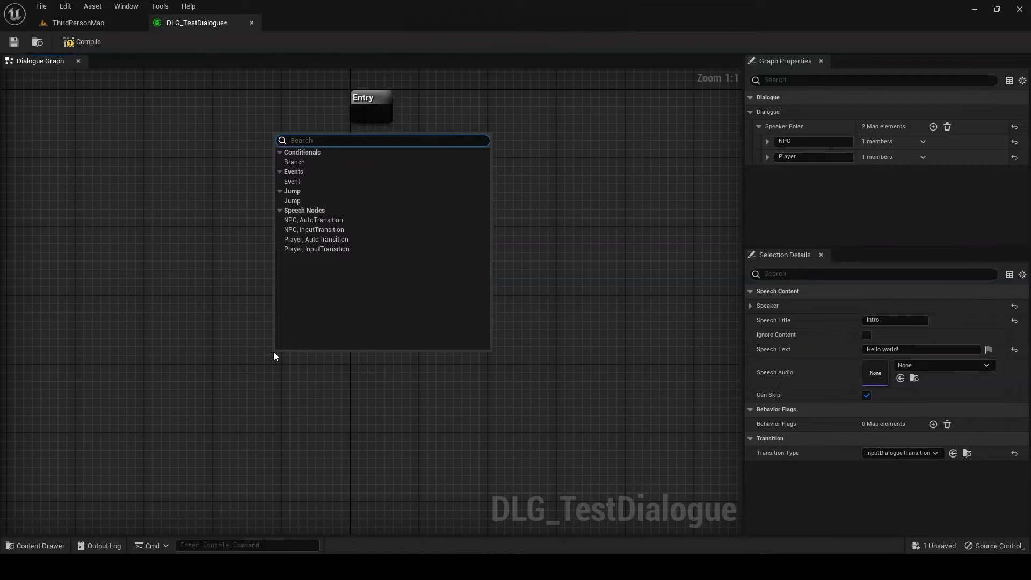
# - Add a second Player speech node beside the first and title it B
pyautogui.click(316, 240)
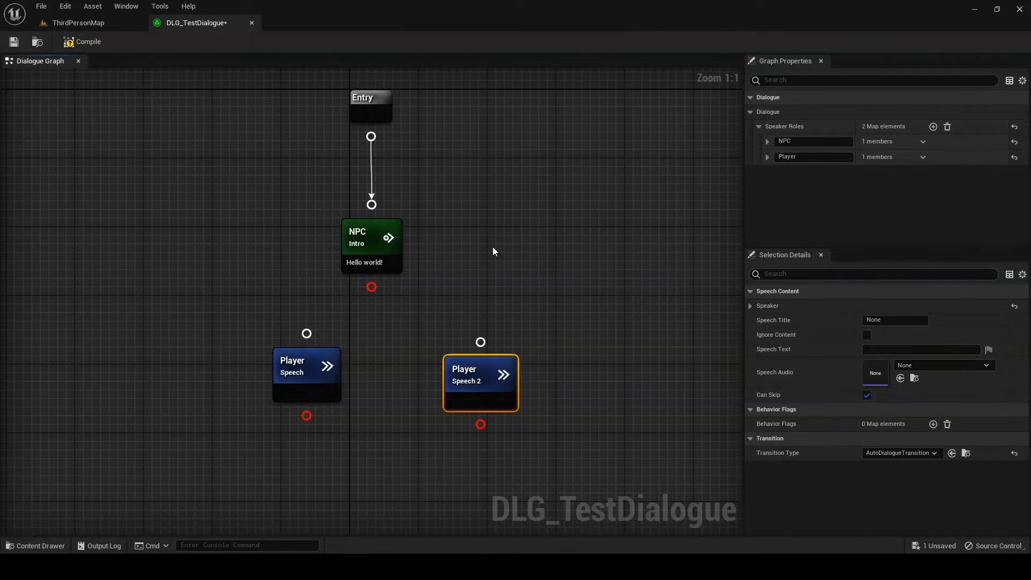
pyautogui.moveTo(480, 383); pyautogui.dragTo(463, 375)
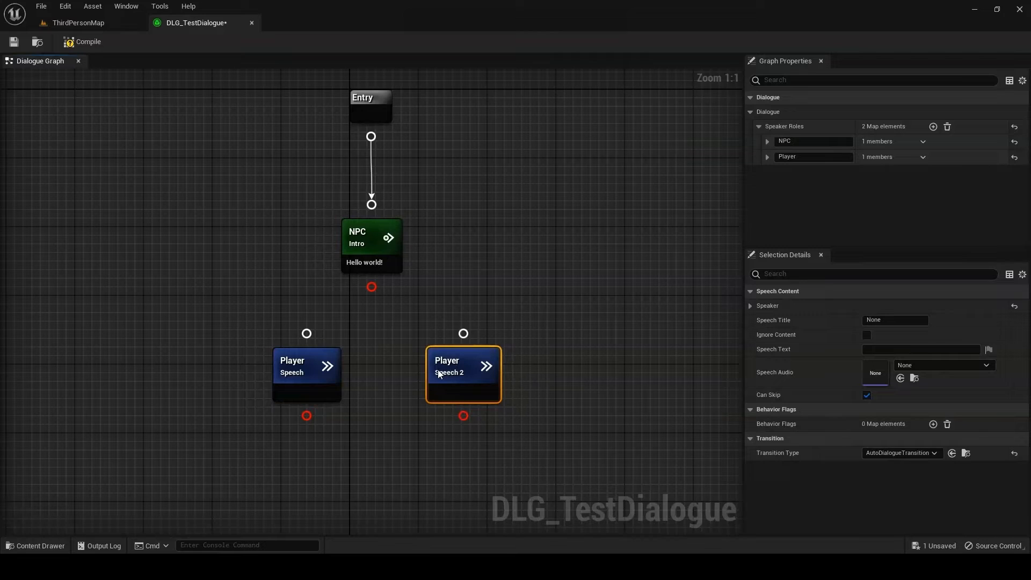
pyautogui.click(306, 374)
pyautogui.write('A')
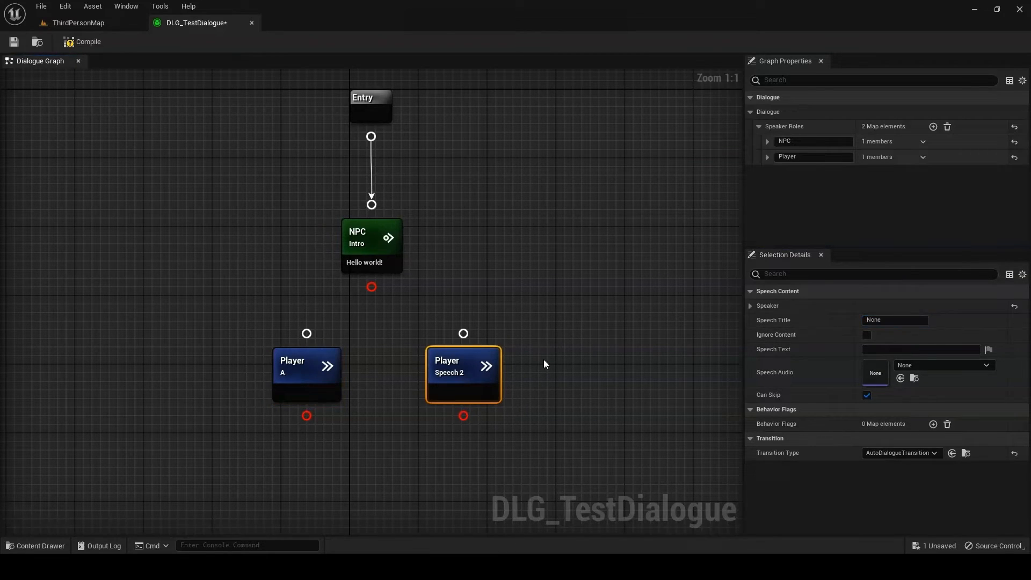
pyautogui.write('B')
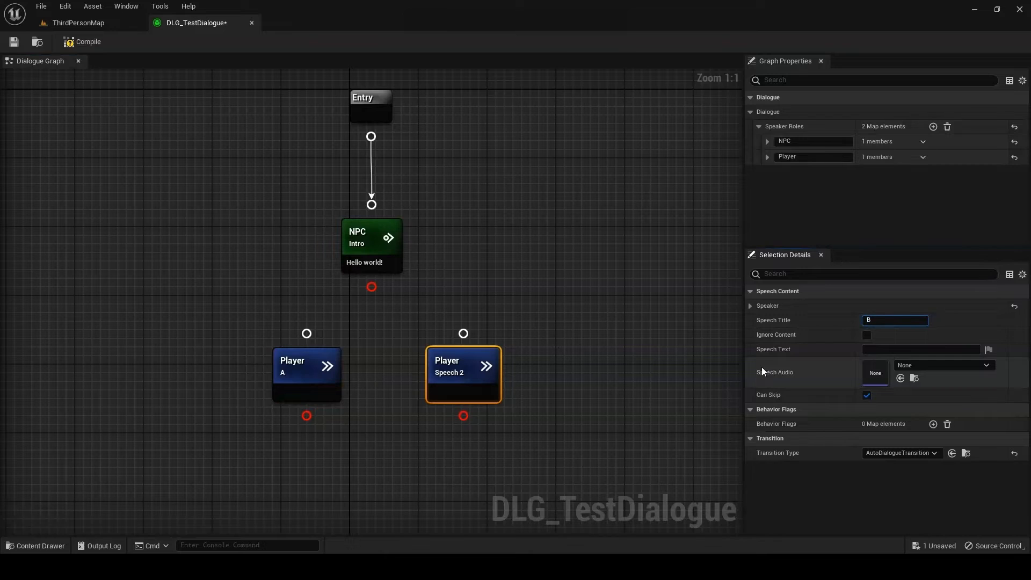
# - Set reply A's text to Goodbye and reply B's to [Leave without saying anything]
pyautogui.click(305, 375)
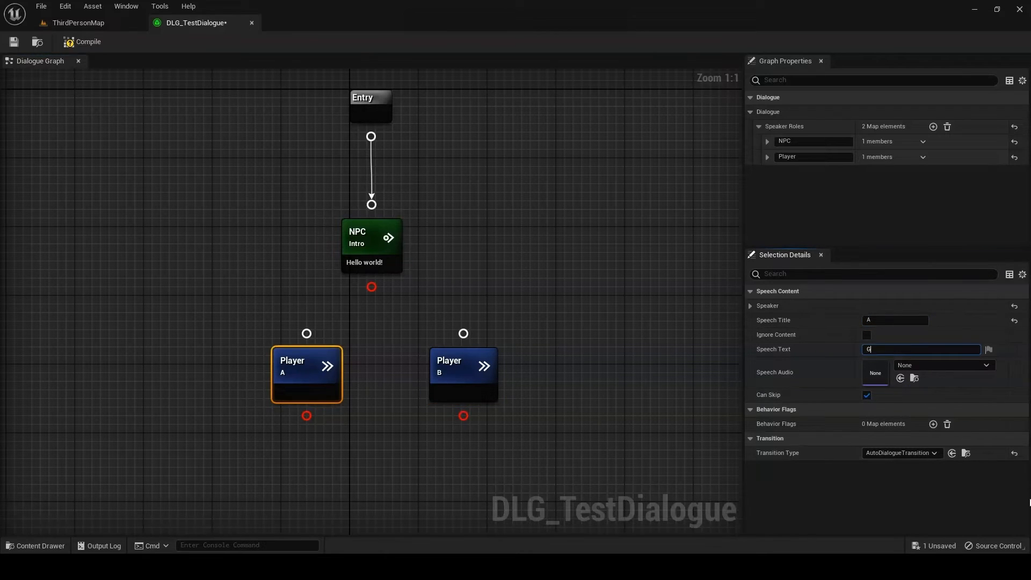
pyautogui.write('Goodbye')
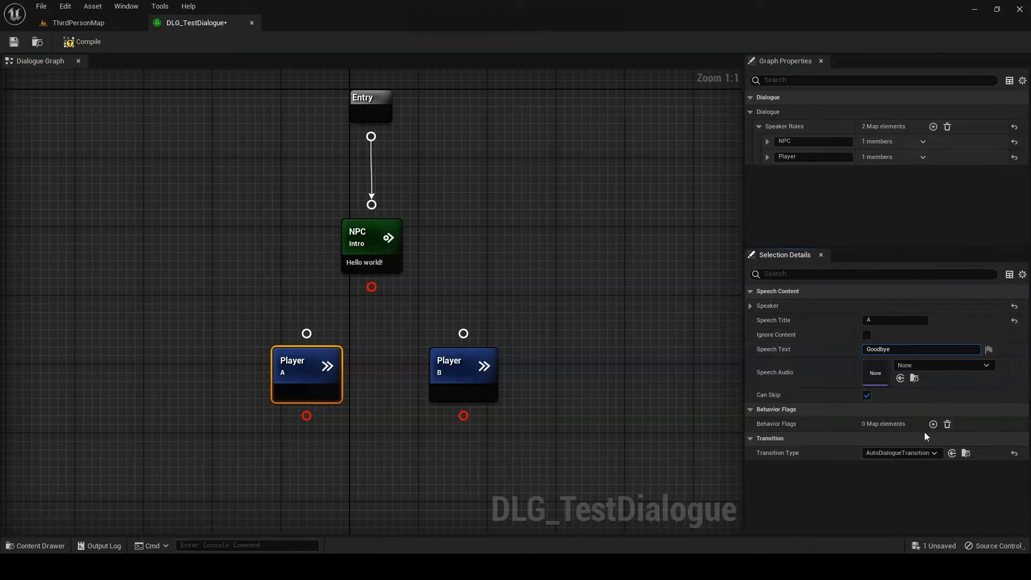
pyautogui.click(463, 375)
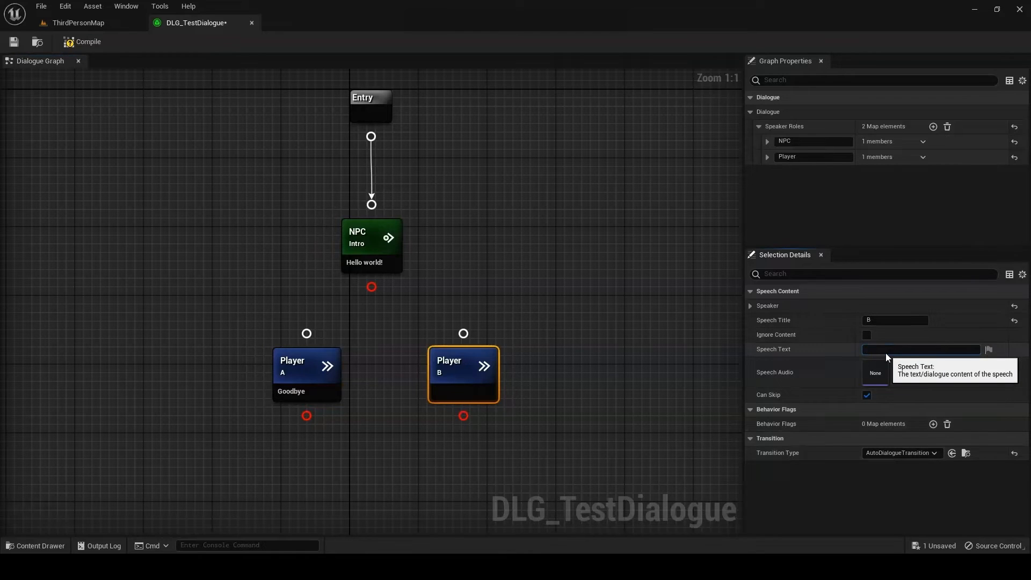
pyautogui.write('[Leave without saying anything')
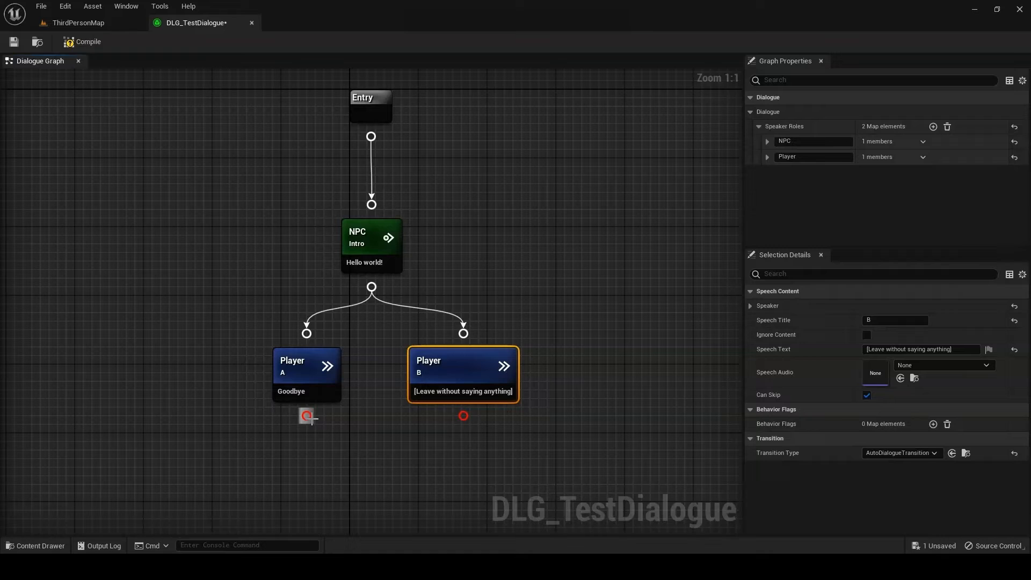
pyautogui.moveTo(130, 156)
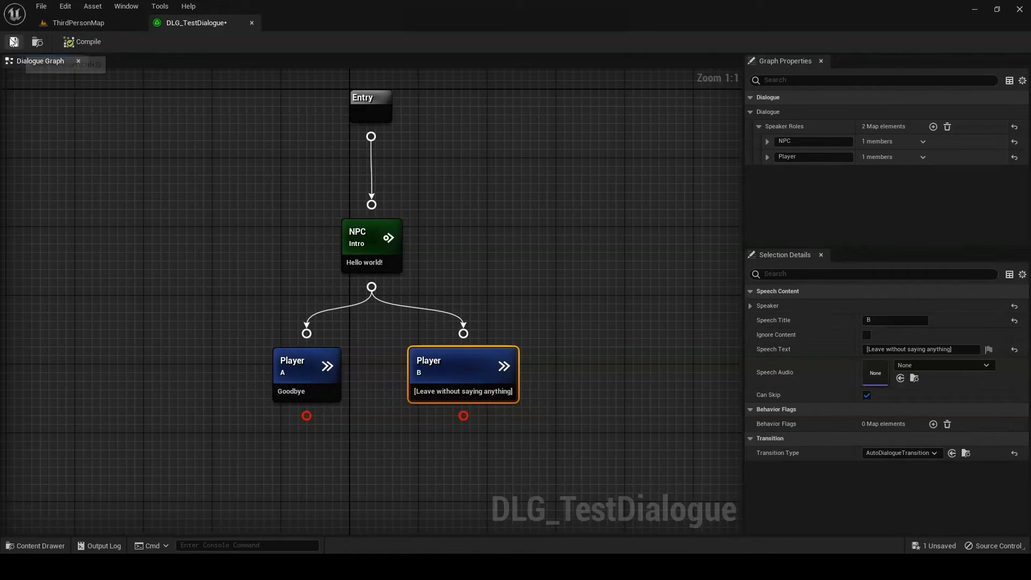
pyautogui.click(77, 22)
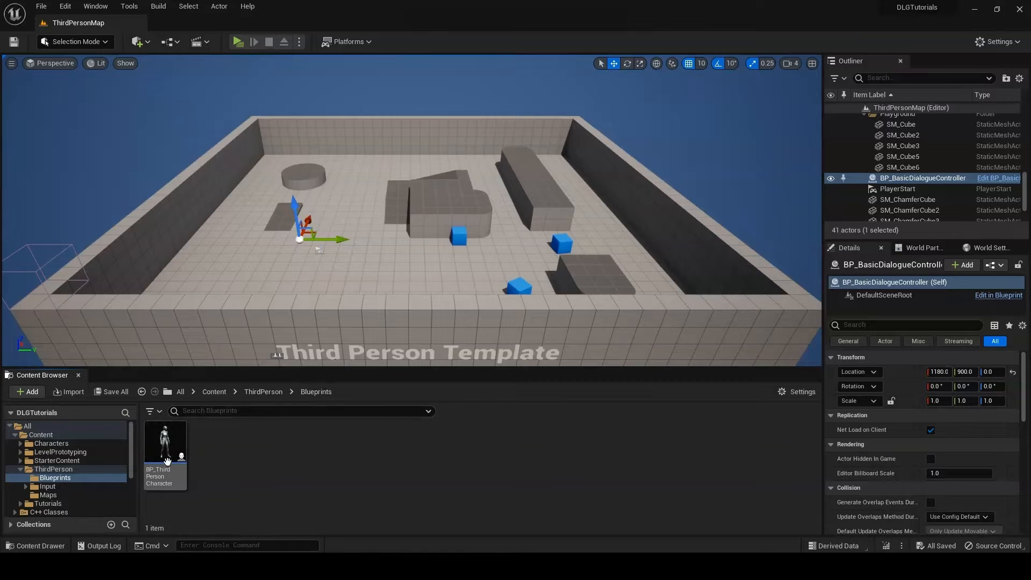
# - Add a BPC_SpeakerComponent to BP_ThirdPersonCharacter in the full blueprint editor
pyautogui.click(165, 441)
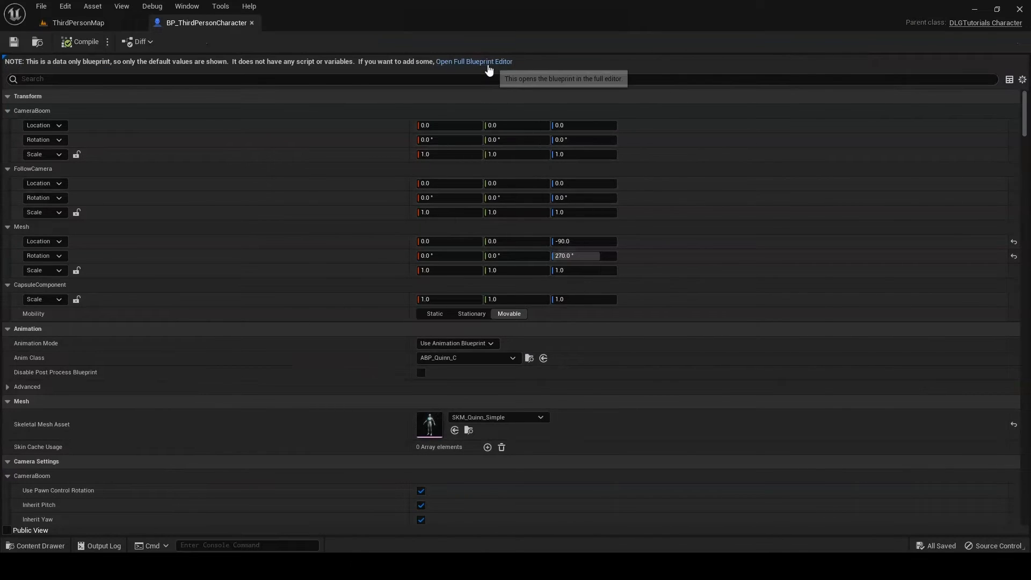
pyautogui.click(474, 61)
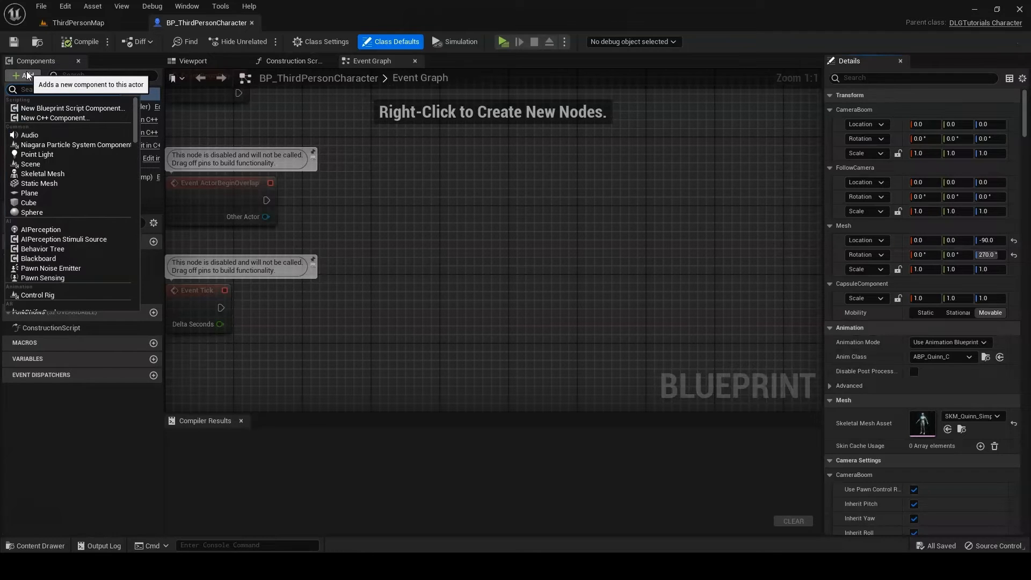
pyautogui.write('speaker')
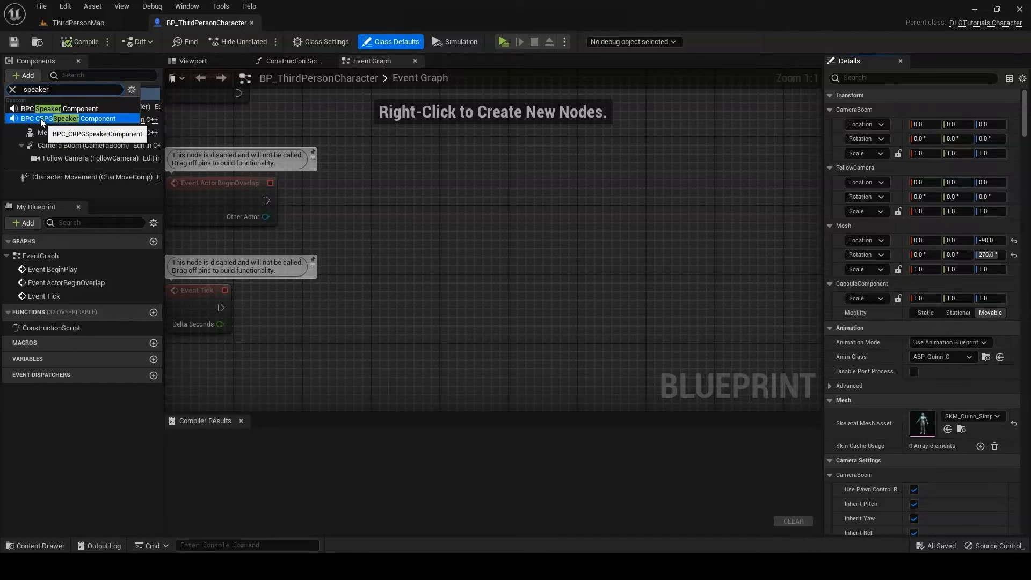
pyautogui.click(72, 109)
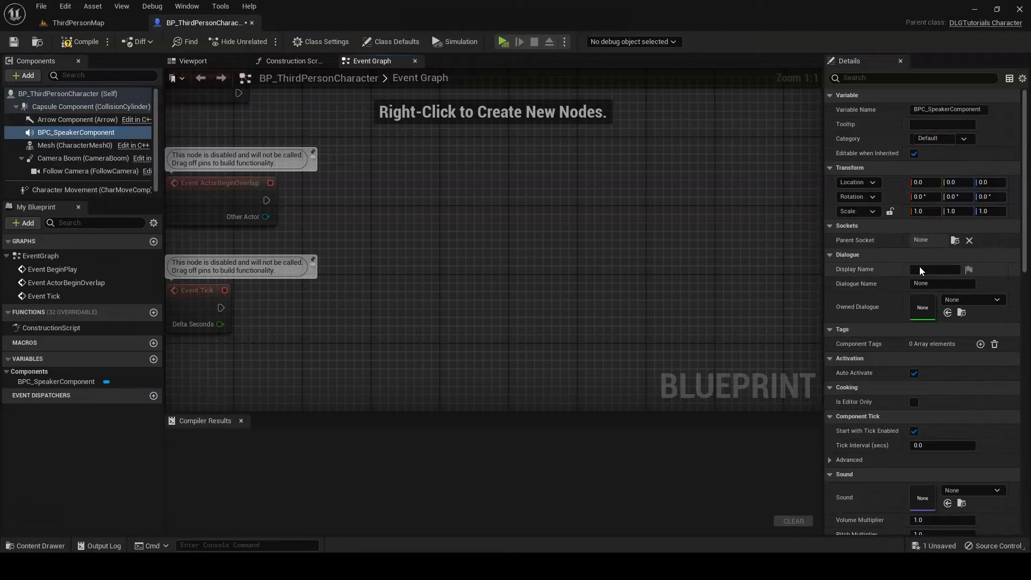
# - Set the speaker's Display Name to You and Dialogue Name to Player
pyautogui.click(934, 269)
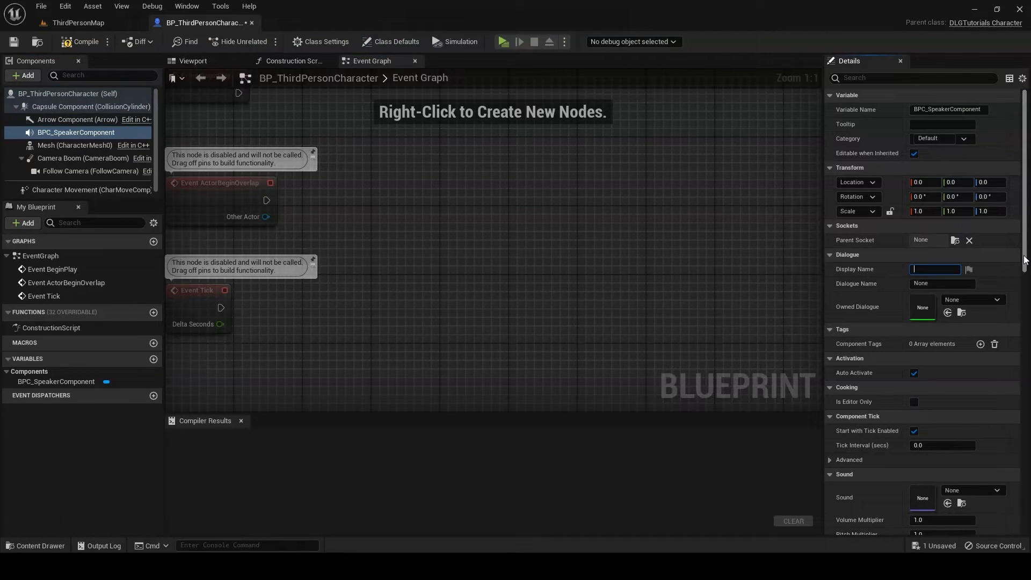
pyautogui.write('You')
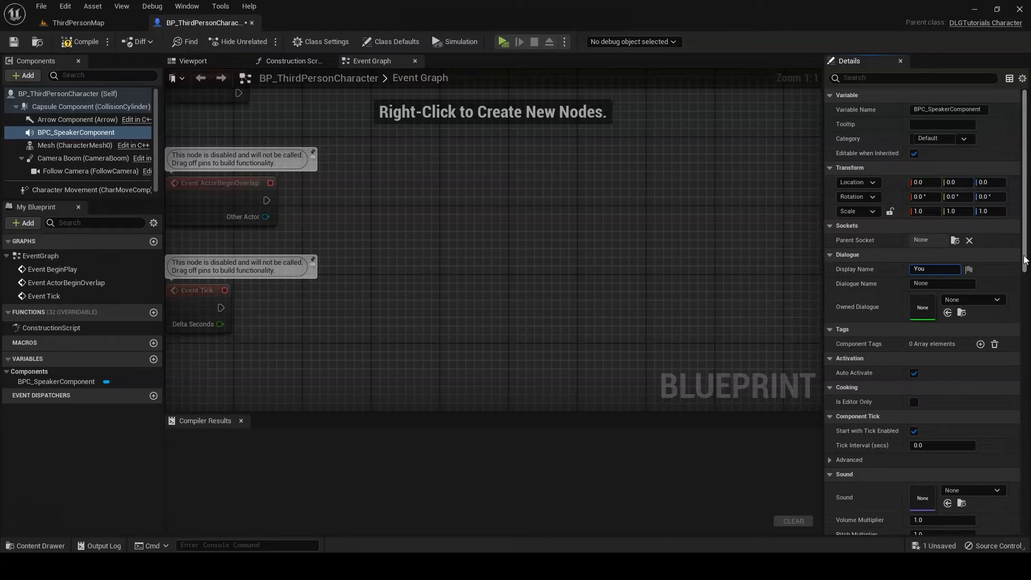
pyautogui.click(935, 269)
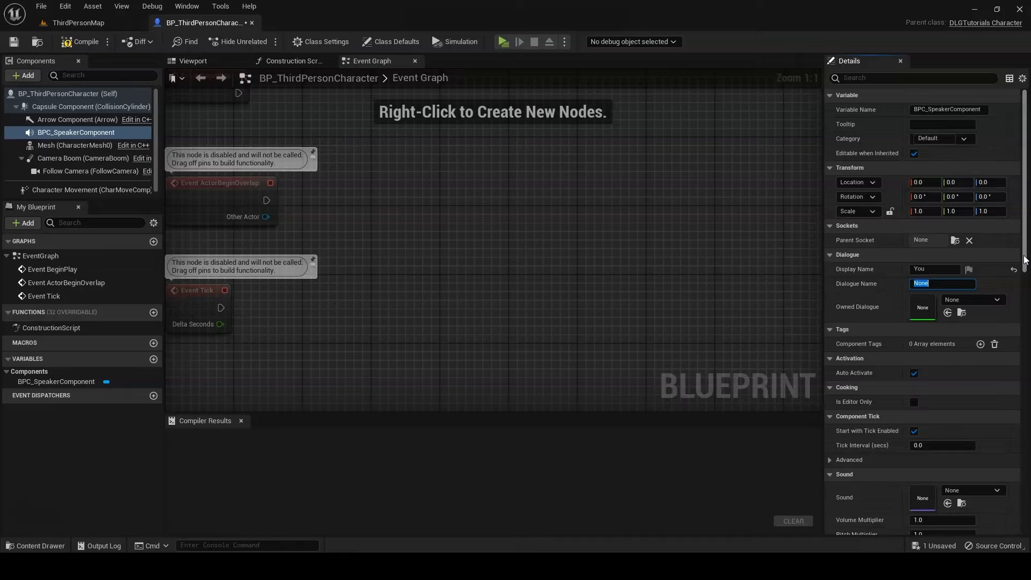
pyautogui.write('Player')
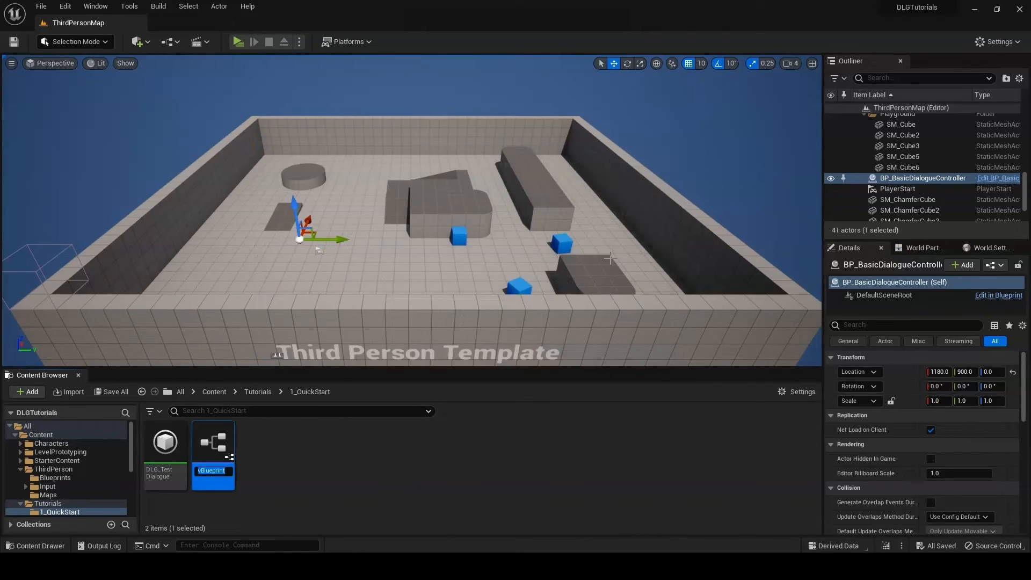
# - Name the new actor blueprint BP_NPC and open it in the blueprint editor
pyautogui.write('BP_NPC')
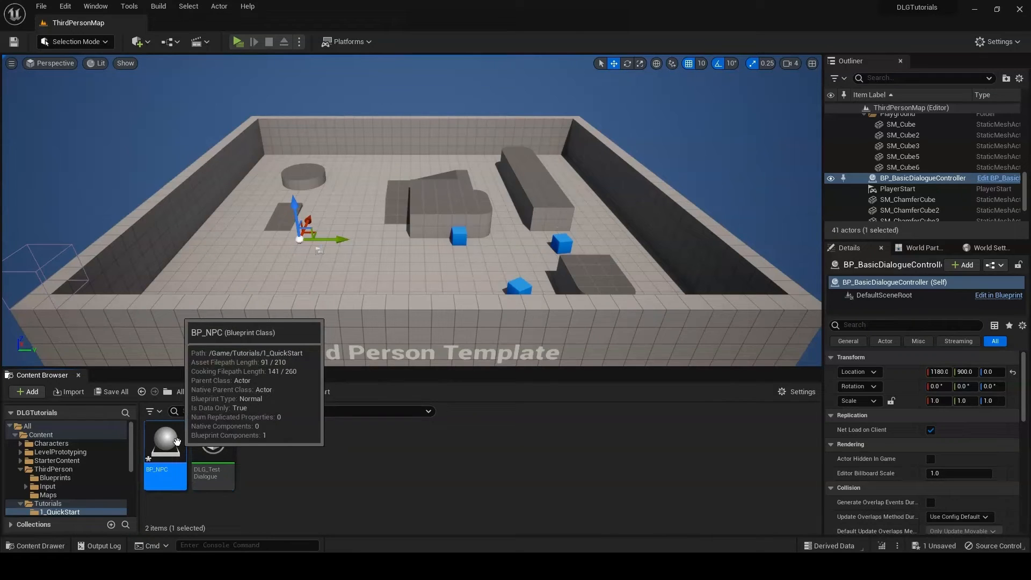
pyautogui.doubleClick(165, 438)
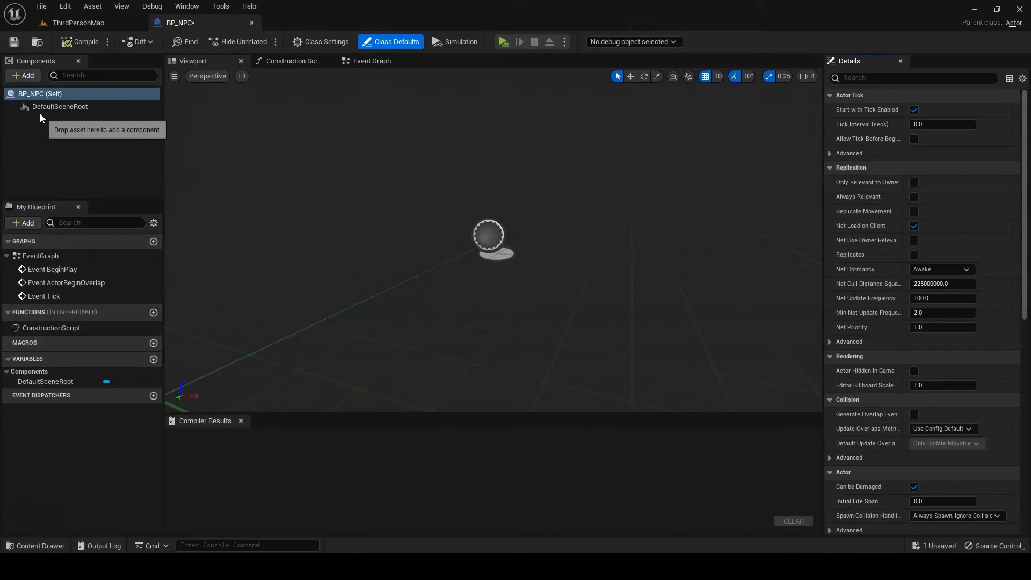
# - Add a Cube component to BP_NPC and give it an orange material
pyautogui.click(22, 75)
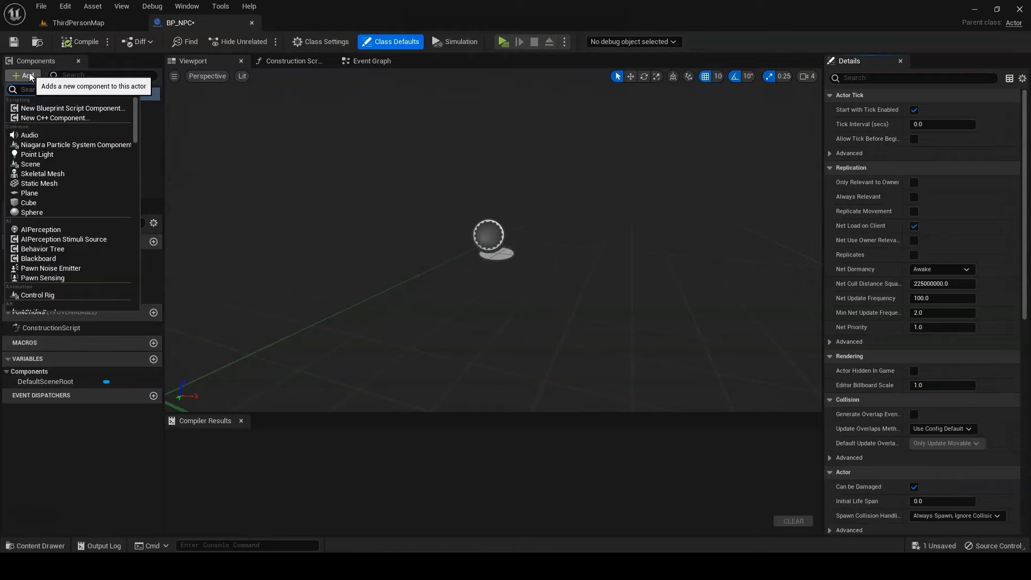
pyautogui.moveTo(29, 202)
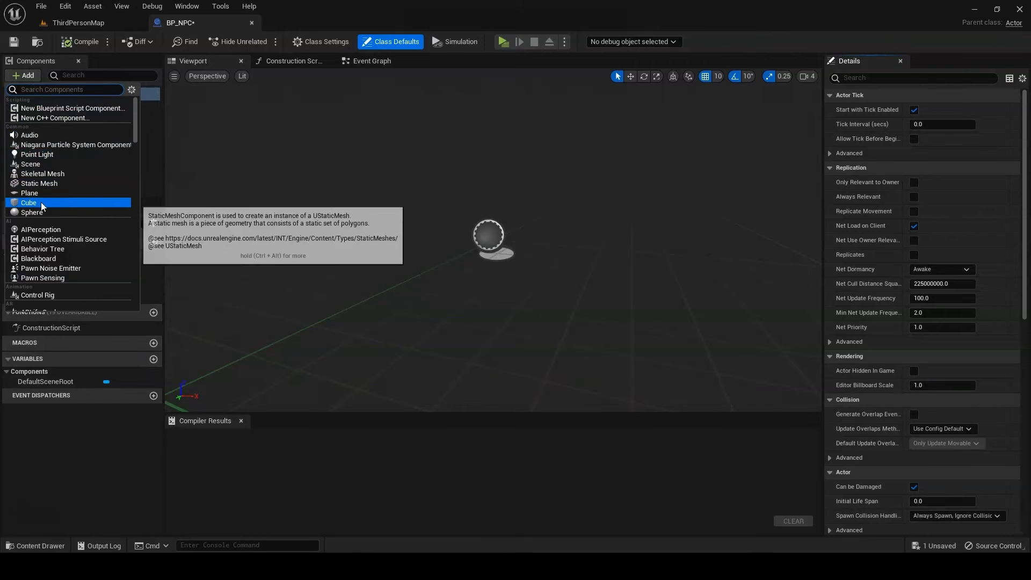
pyautogui.click(29, 203)
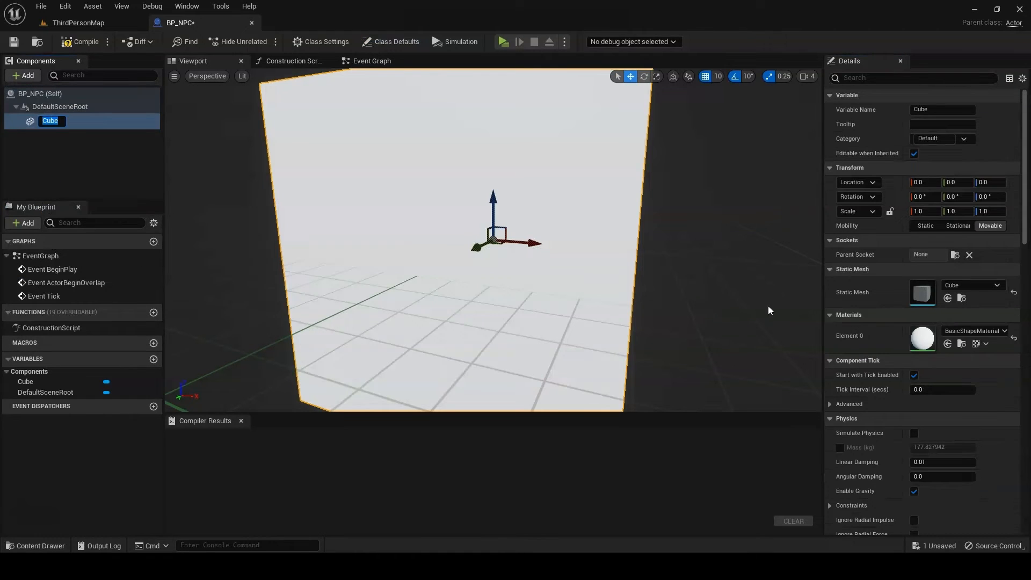
pyautogui.moveTo(922, 338)
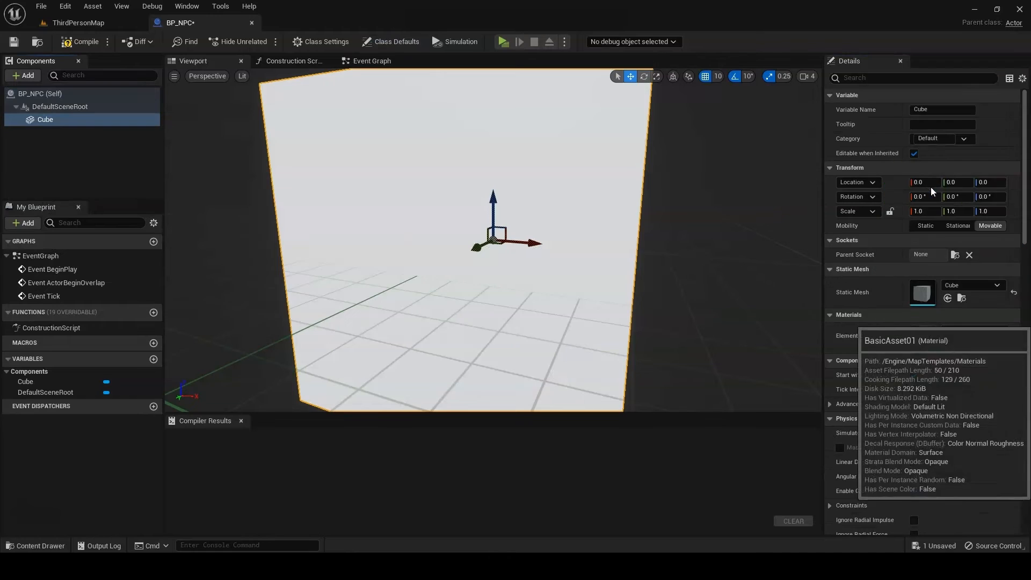
pyautogui.click(59, 107)
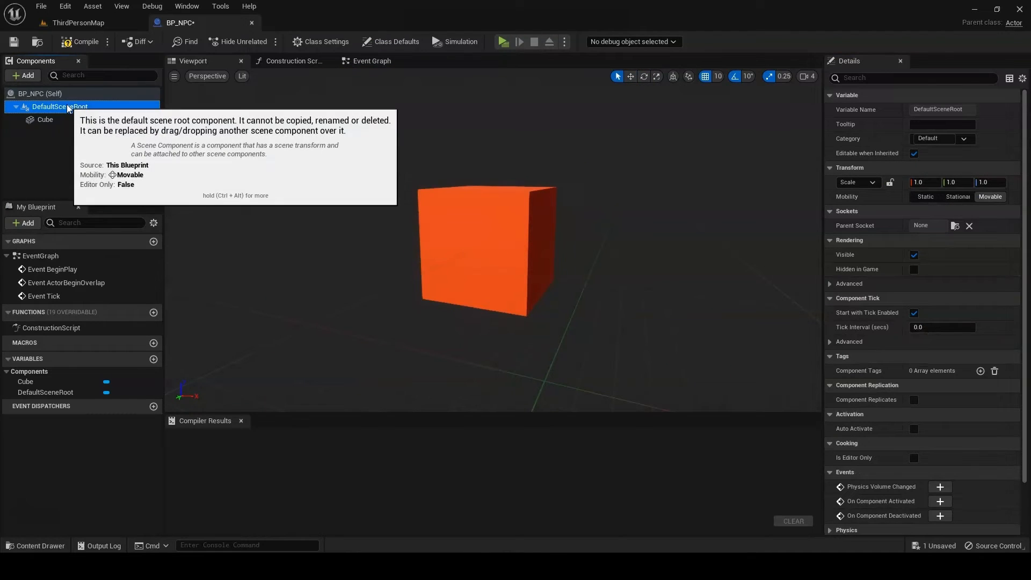
# - Add a BPC Speaker Component to BP_NPC with Display Name Monsieur Cube
pyautogui.write('speak')
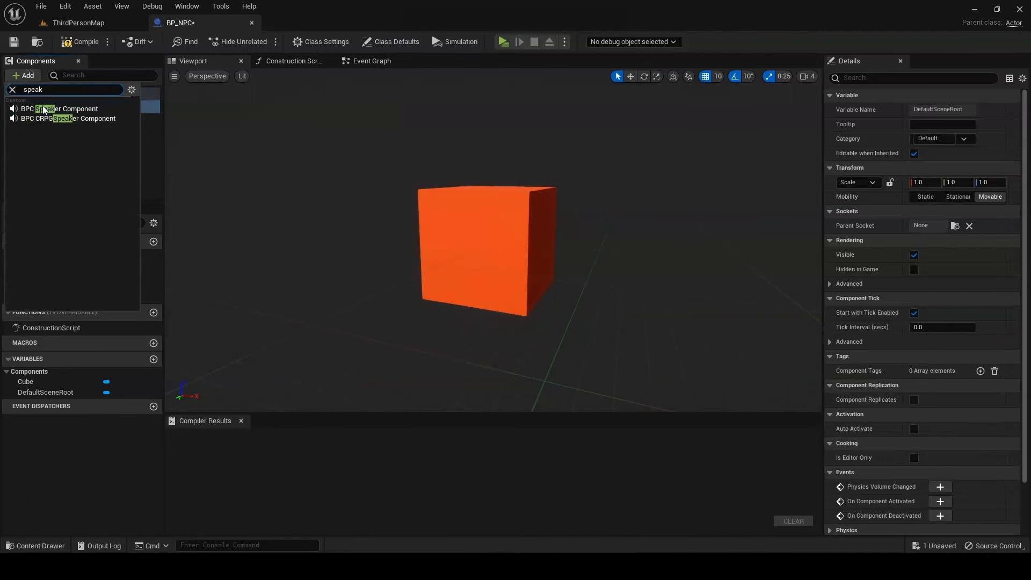
pyautogui.click(62, 109)
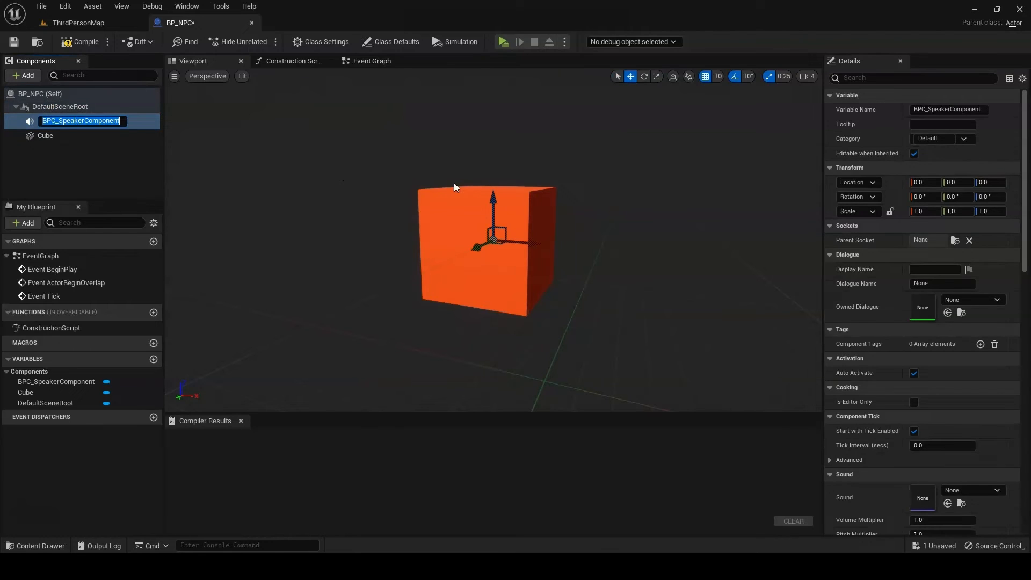
pyautogui.write('Monsieur Cube')
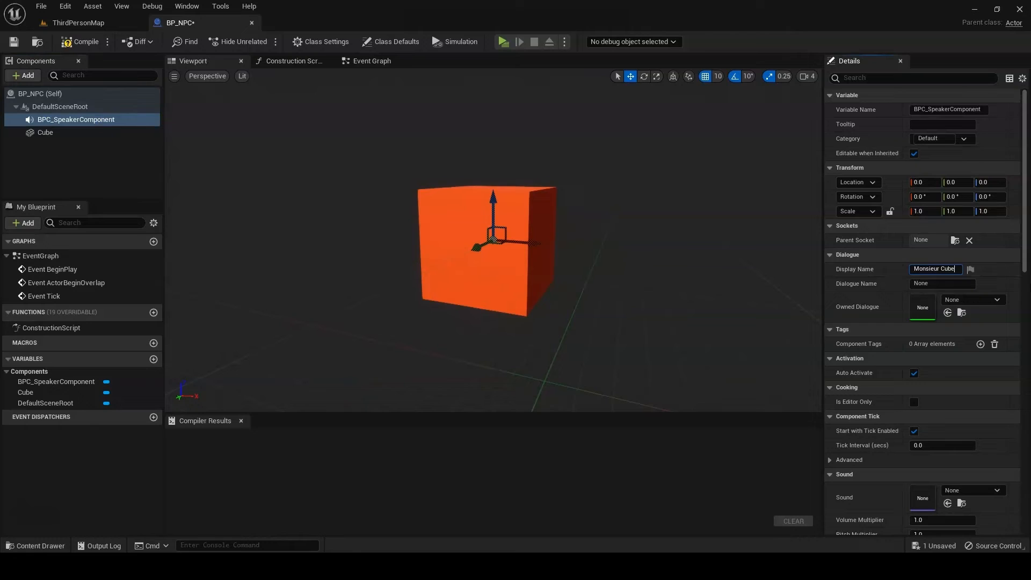
# - Set Dialogue Name to NPC and Owned Dialogue to DLG_TestDialogue
pyautogui.click(940, 284)
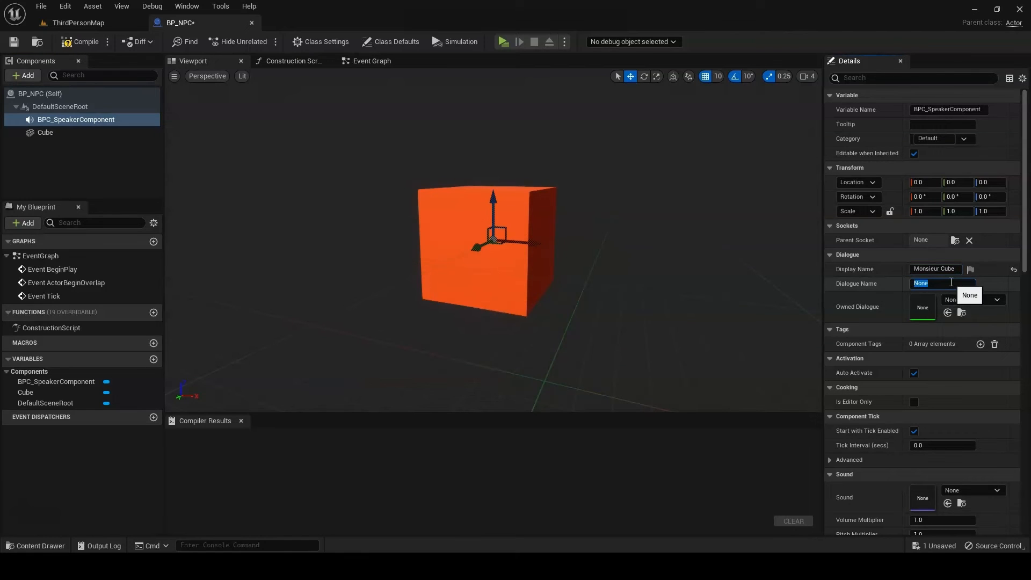
pyautogui.write('NPC')
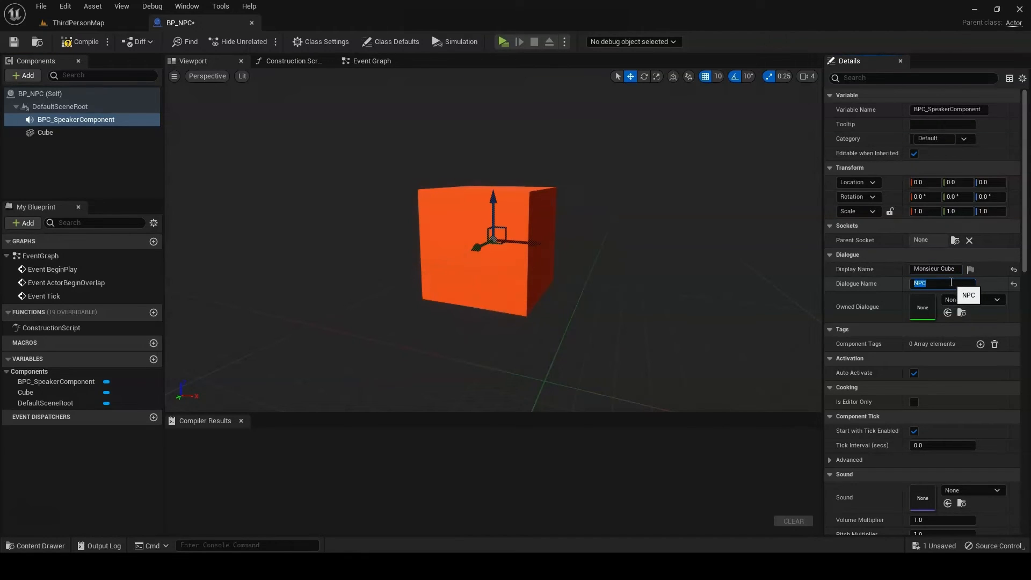
pyautogui.click(997, 300)
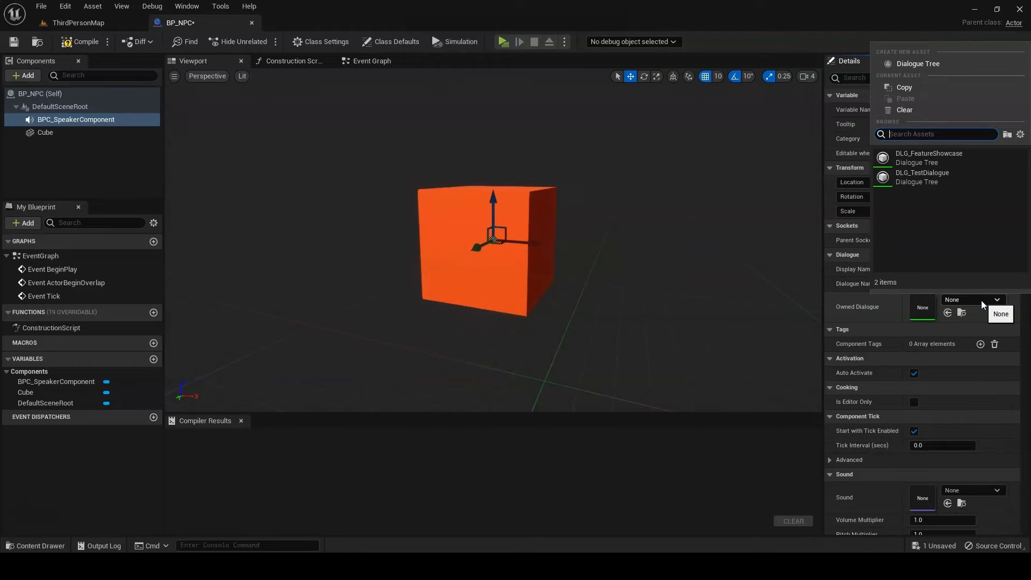
pyautogui.moveTo(948, 178)
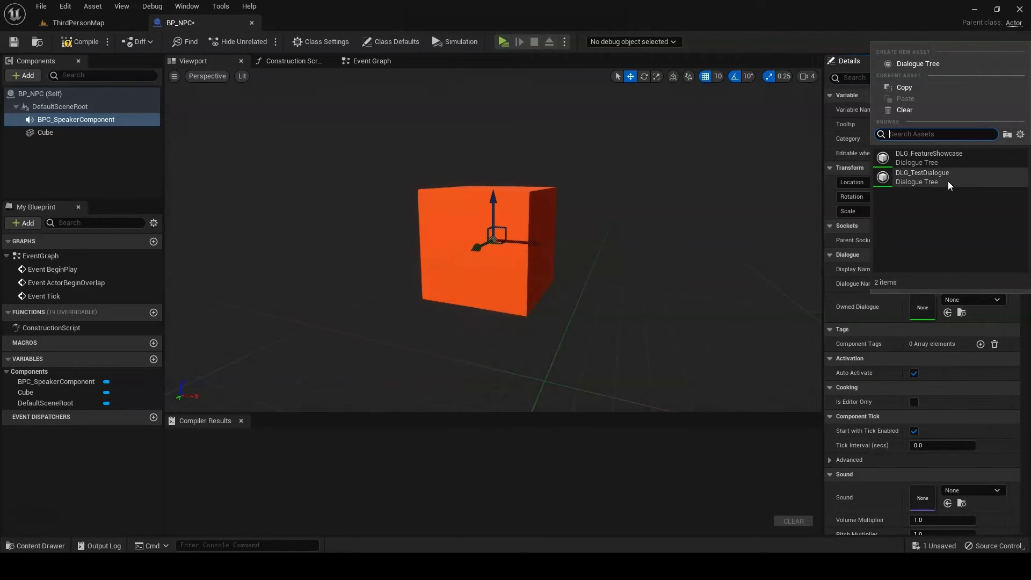
pyautogui.click(923, 173)
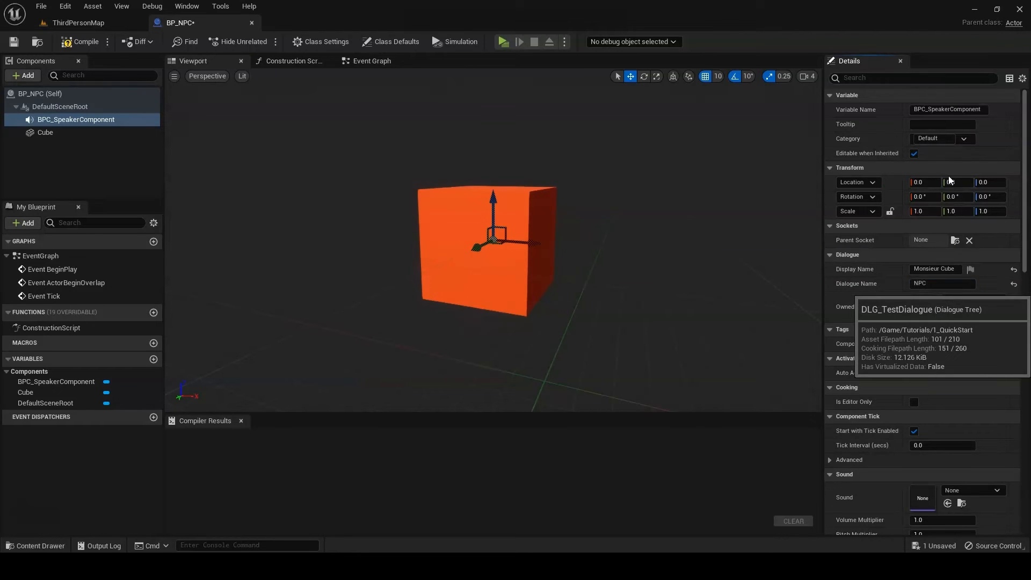
pyautogui.click(59, 106)
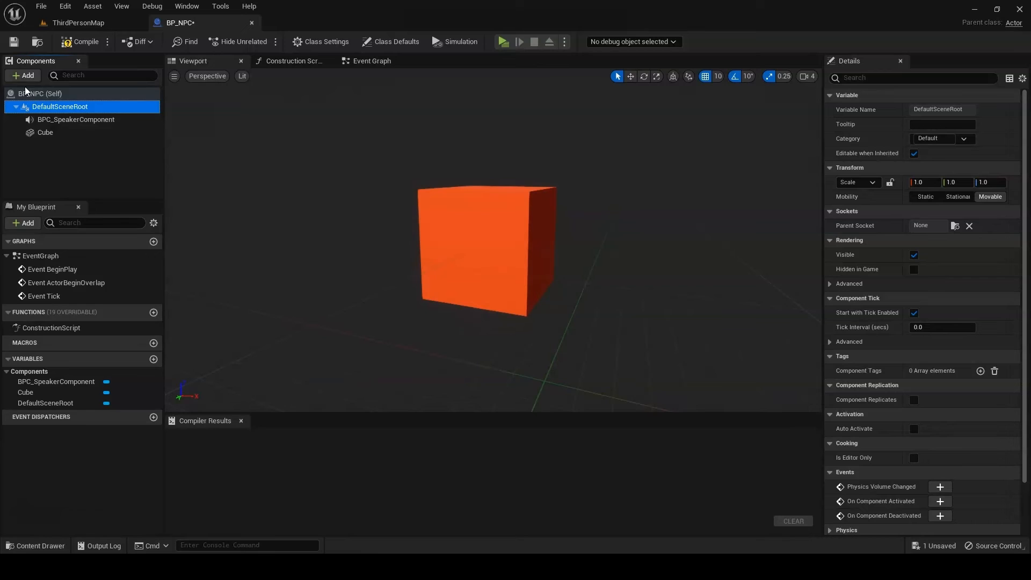
# - Add a Sphere Collision component to BP_NPC and set its radius to 145 around the cube
pyautogui.click(22, 75)
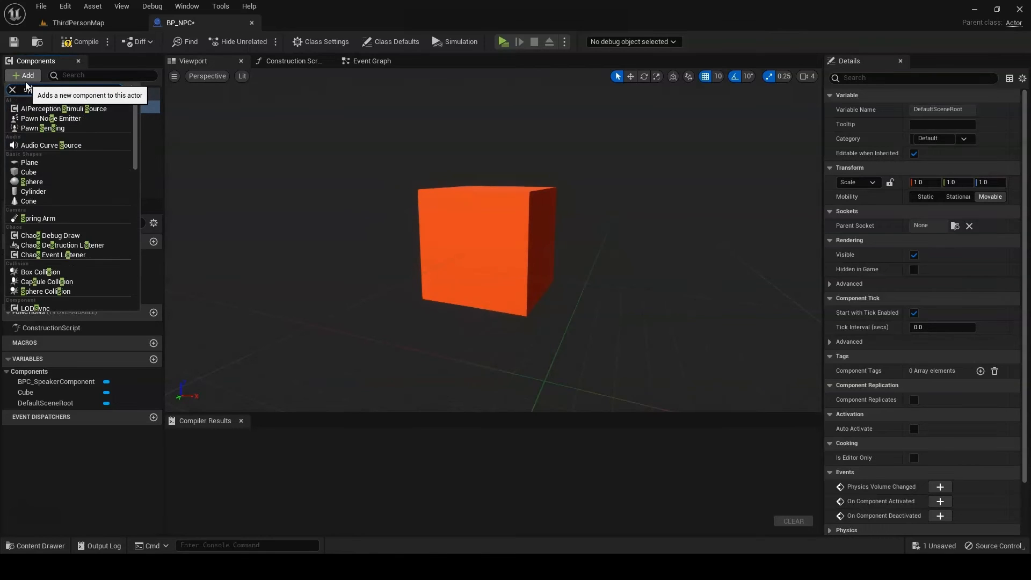
pyautogui.write('sphere')
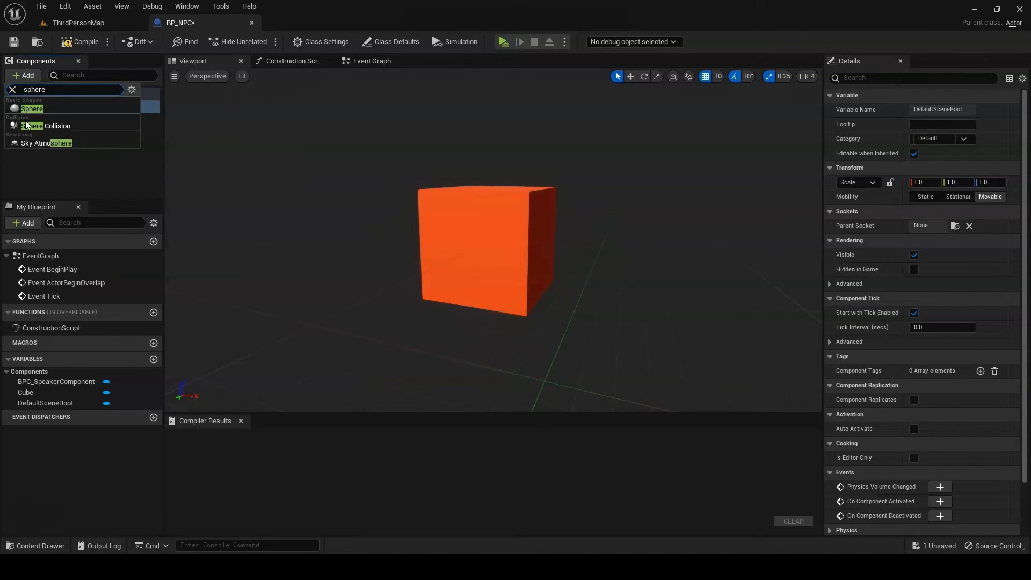
pyautogui.click(32, 108)
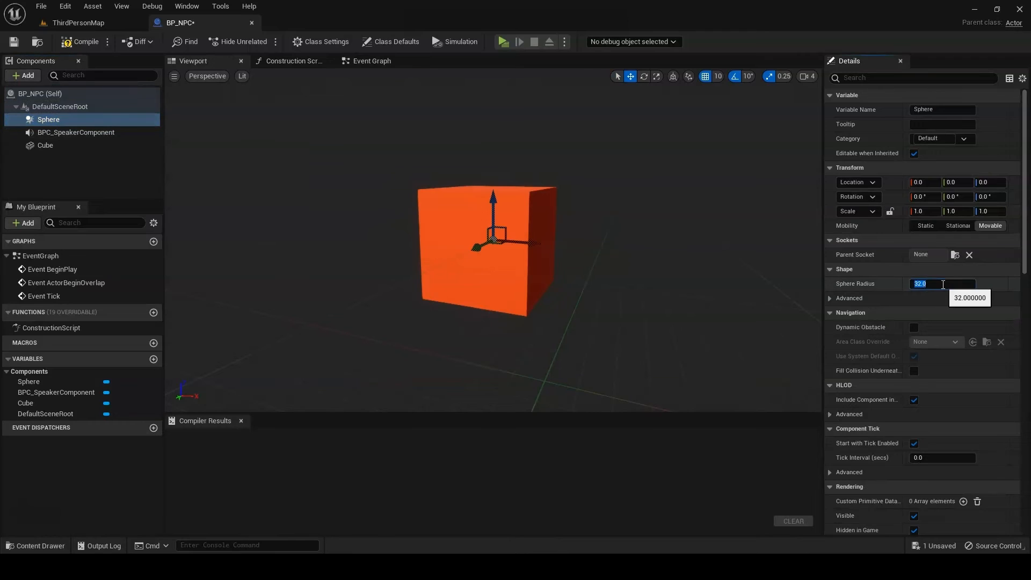
pyautogui.write('150.0')
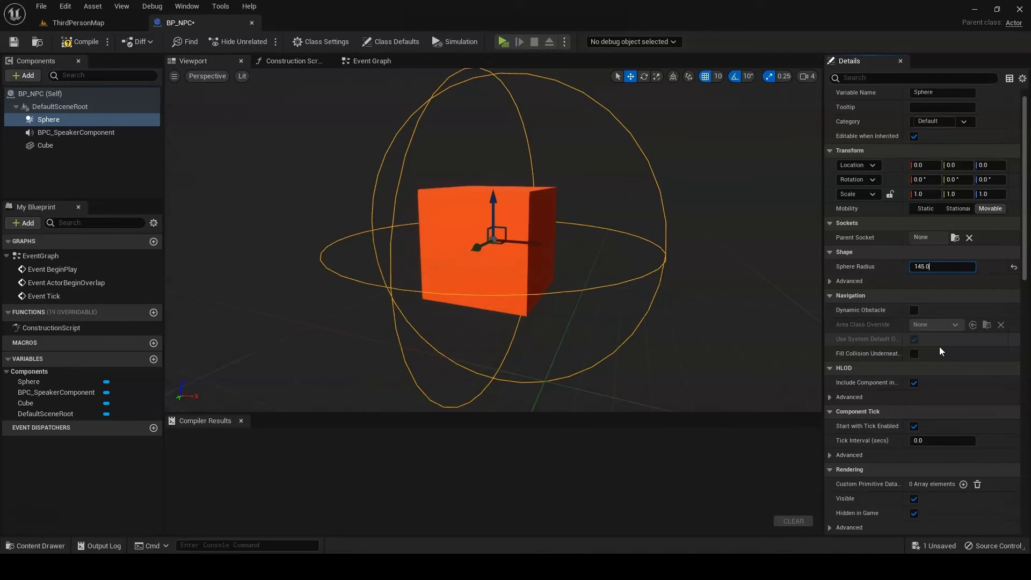
pyautogui.scroll(-3)
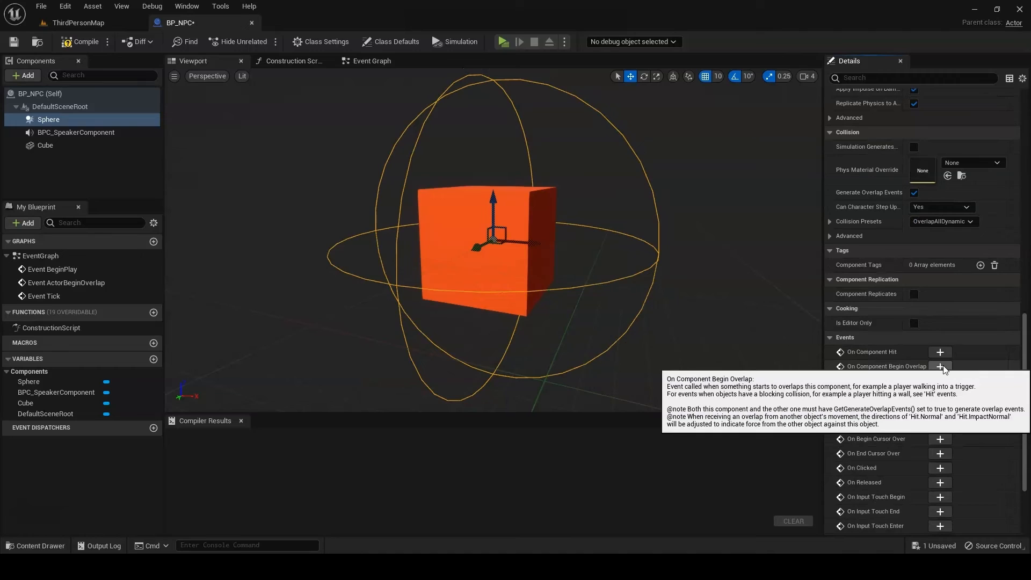
# - On sphere begin-overlap, get the other actor's BPC_SpeakerComponent by class
pyautogui.click(940, 366)
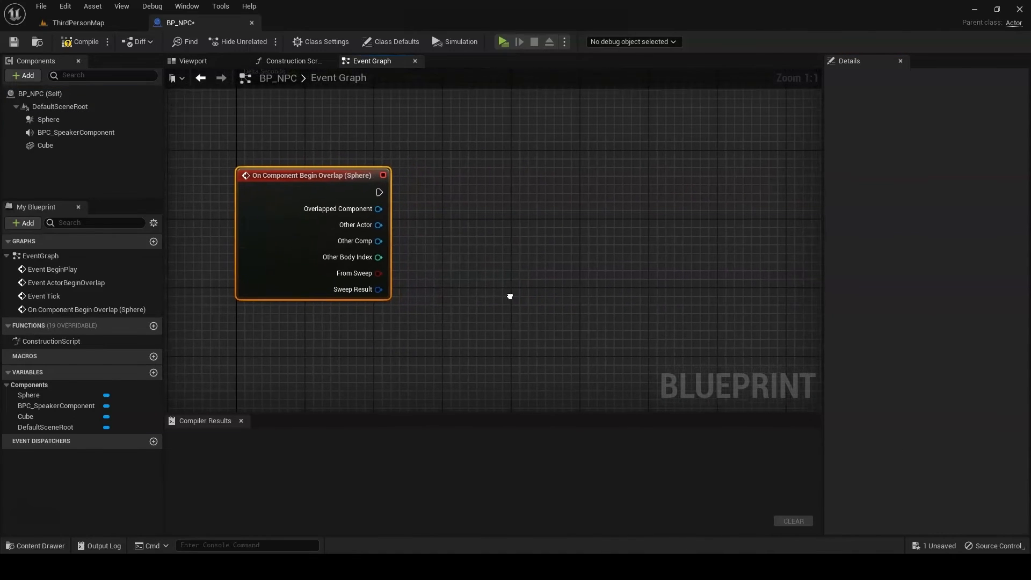
pyautogui.moveTo(379, 223); pyautogui.dragTo(510, 296)
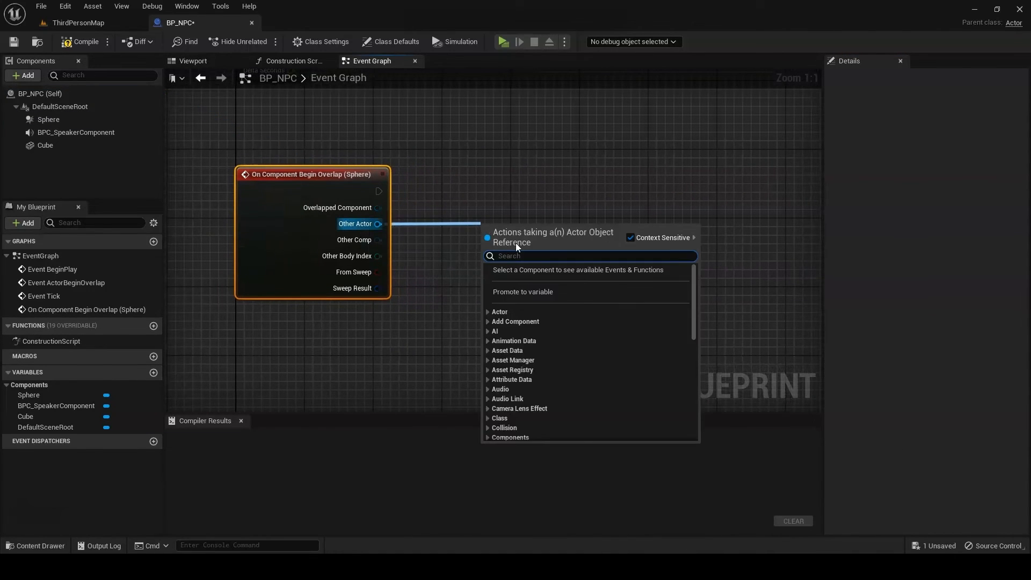
pyautogui.write('getcom')
pyautogui.write('spea')
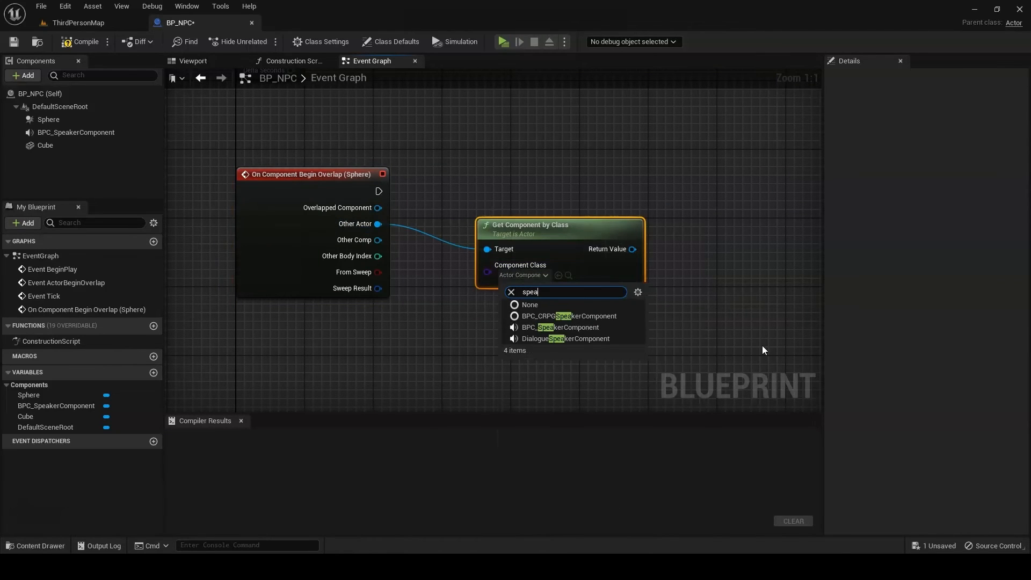
pyautogui.click(563, 327)
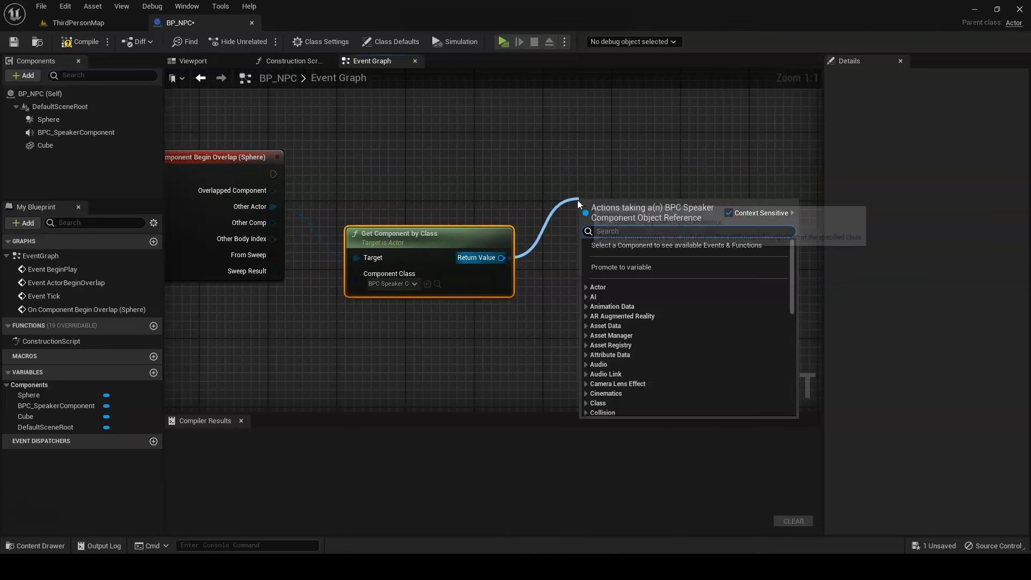
# - Check the returned speaker component with an Is Valid node
pyautogui.write('isva')
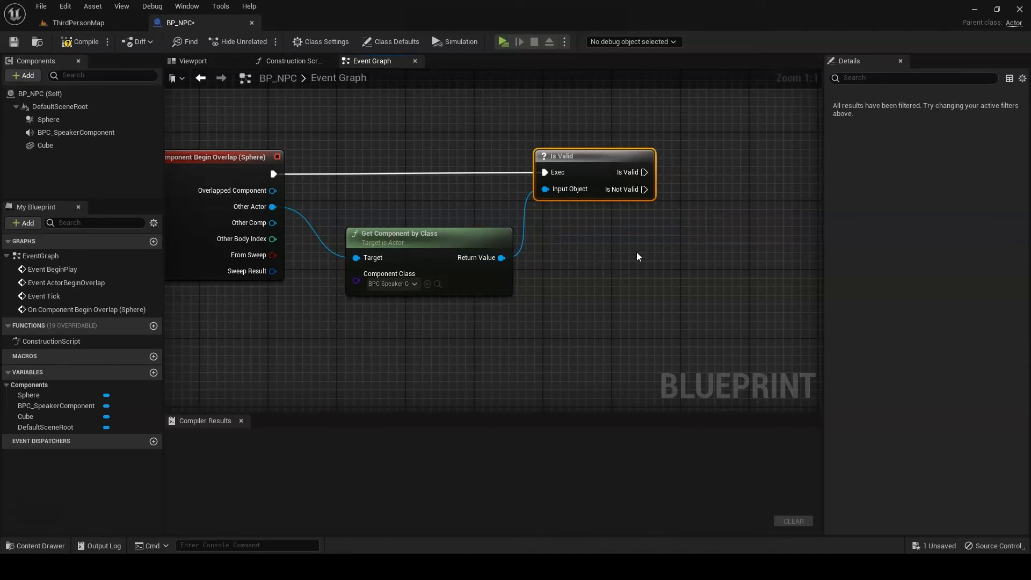
pyautogui.click(76, 132)
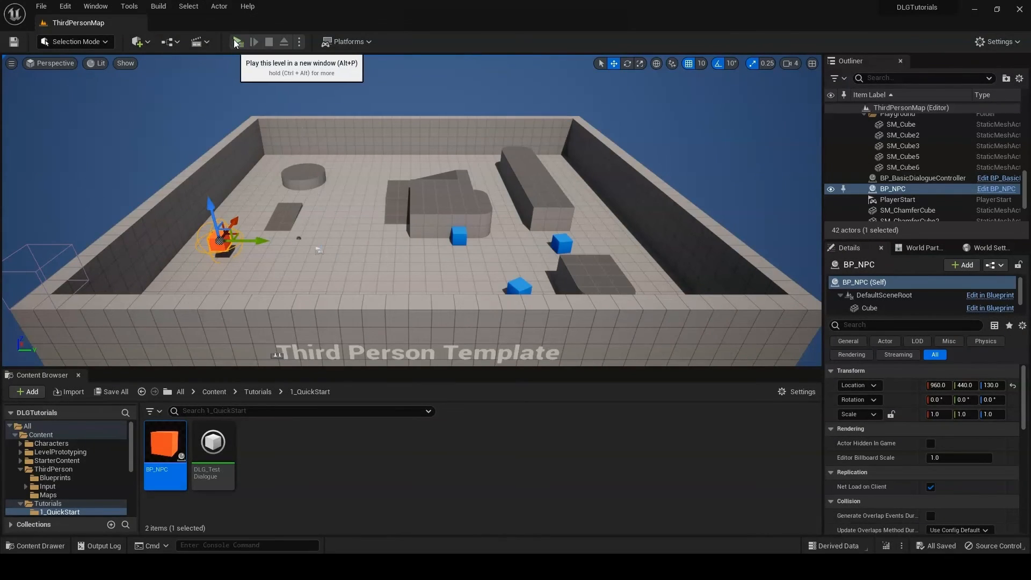
# - Play the level, walk to Monsieur Cube for 'Hello world!' and answer Goodbye
pyautogui.click(254, 41)
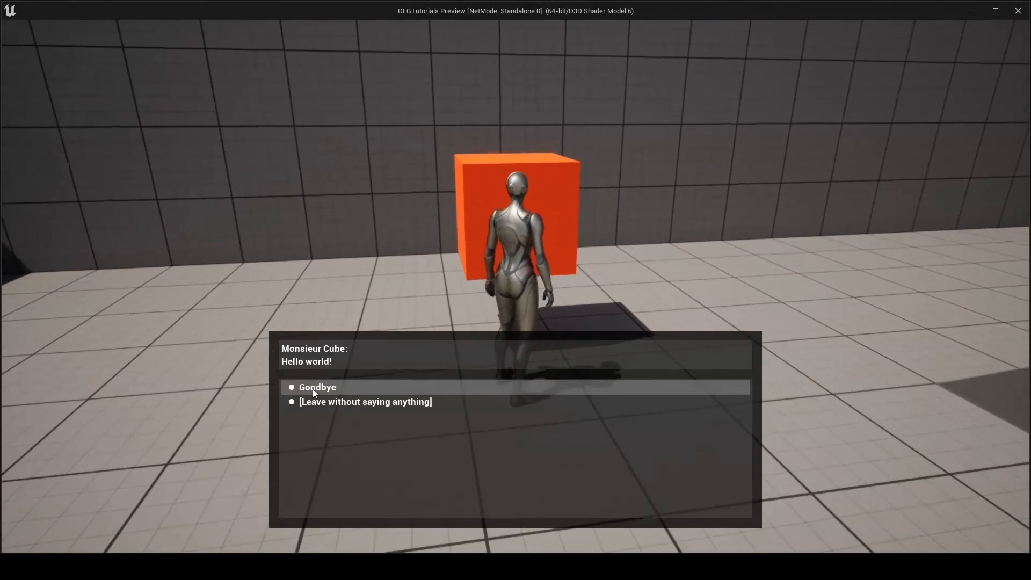
pyautogui.click(317, 387)
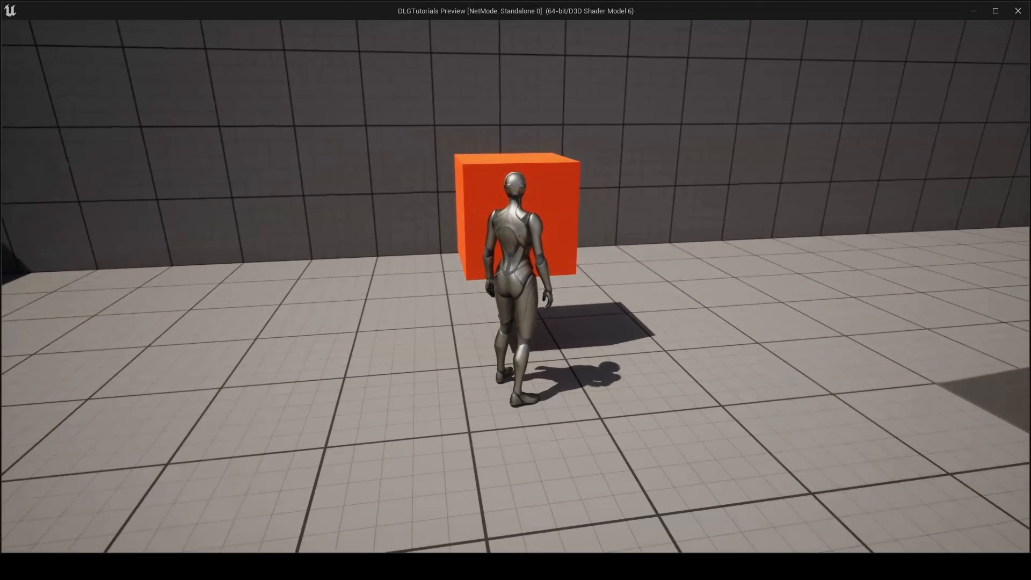